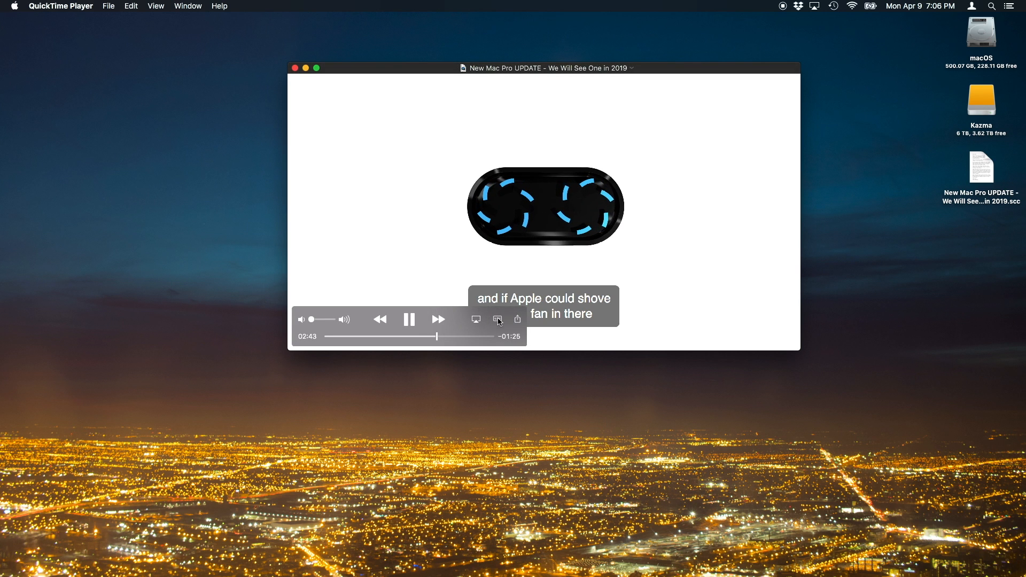
Step: Play the subtitled Mac Pro video, then bring up the Picture Lock v2 (Mastering) (CC) project
left_click(497, 319)
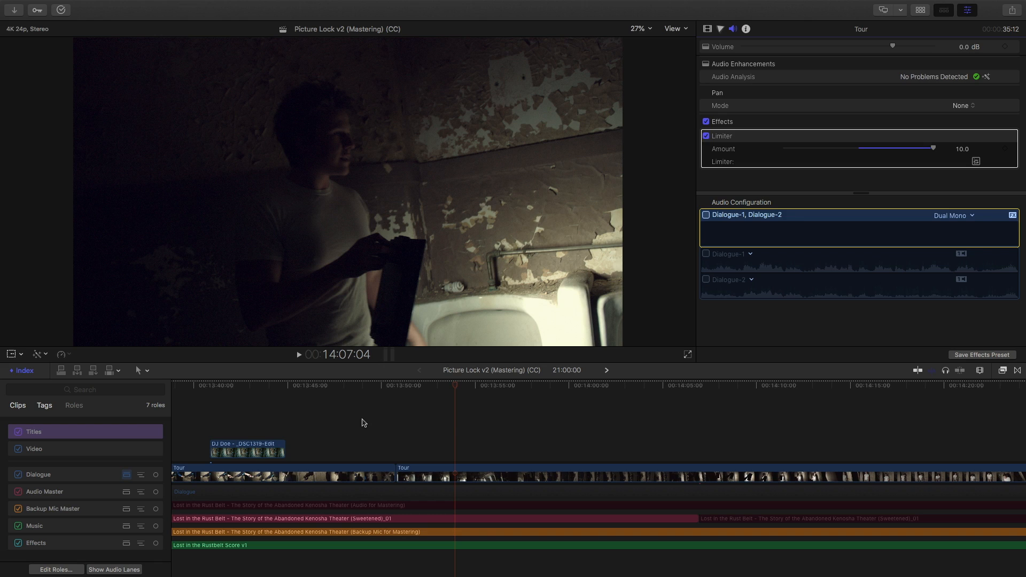
mouse_move(376, 435)
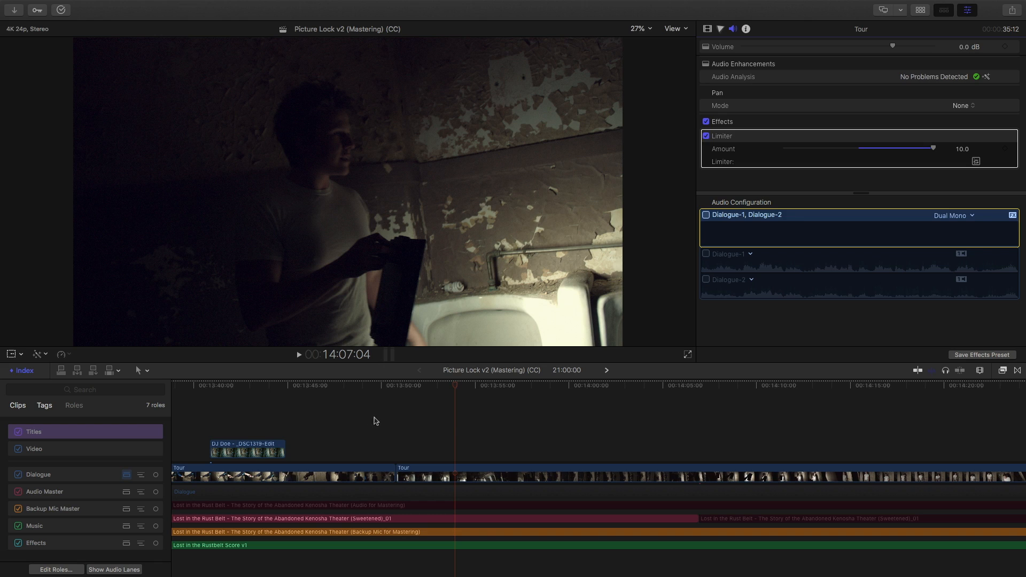
Step: Play the documentary timeline and stop with the playhead at 13:54:05
left_click(397, 387)
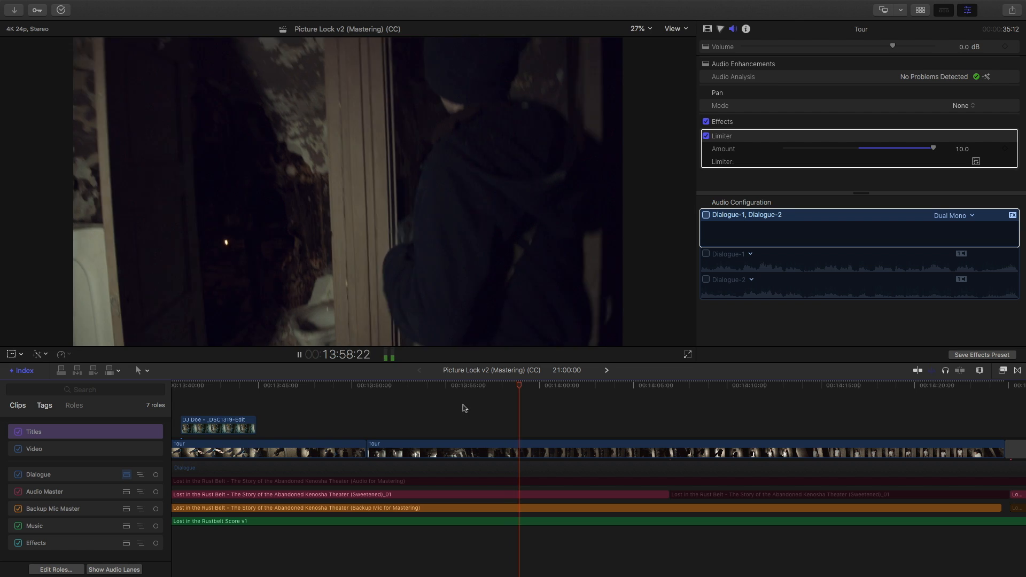
left_click(406, 386)
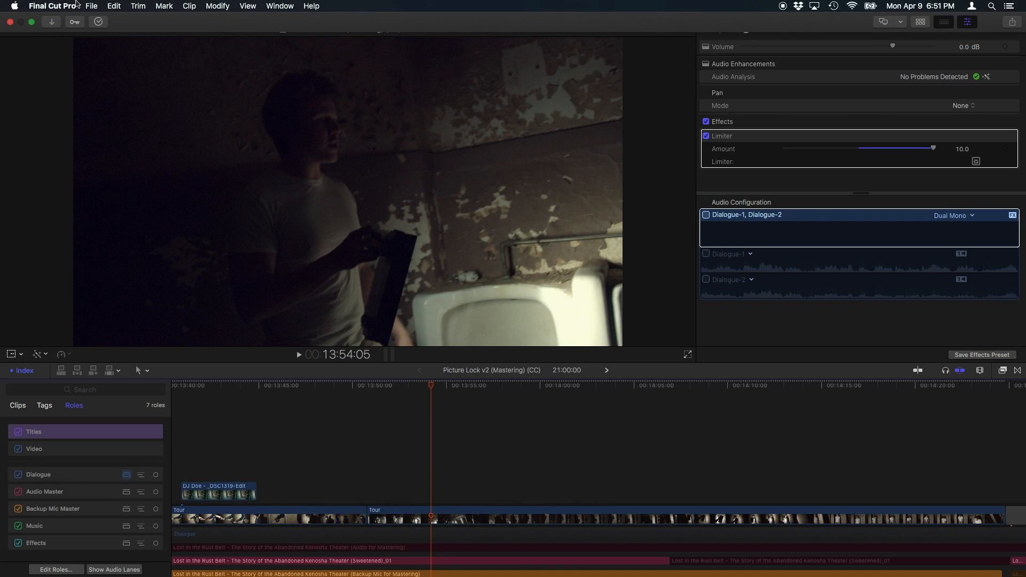
Step: Add a caption at 13:54:05 and type "Look at the toilets!" into it
left_click(127, 6)
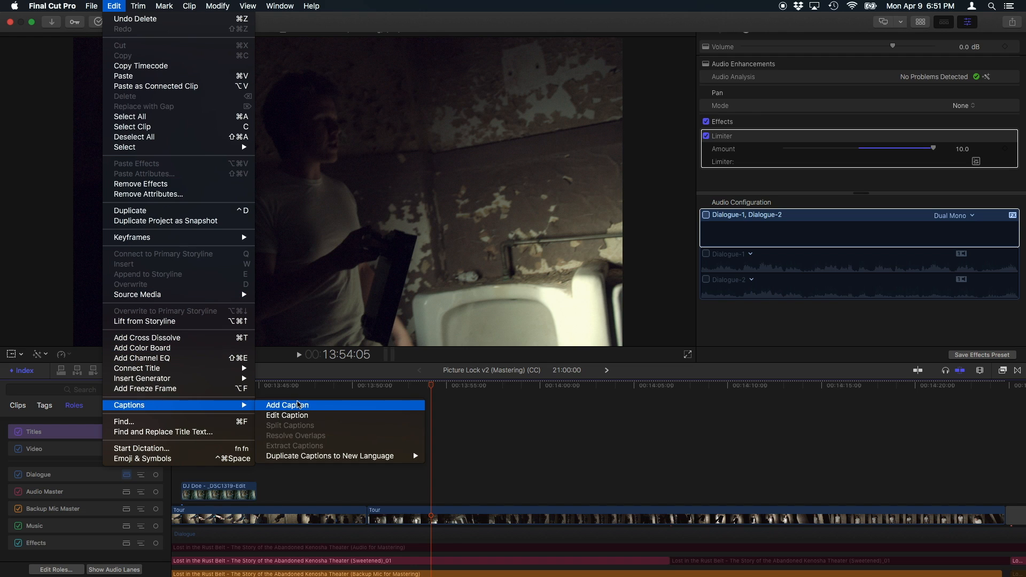
left_click(287, 405)
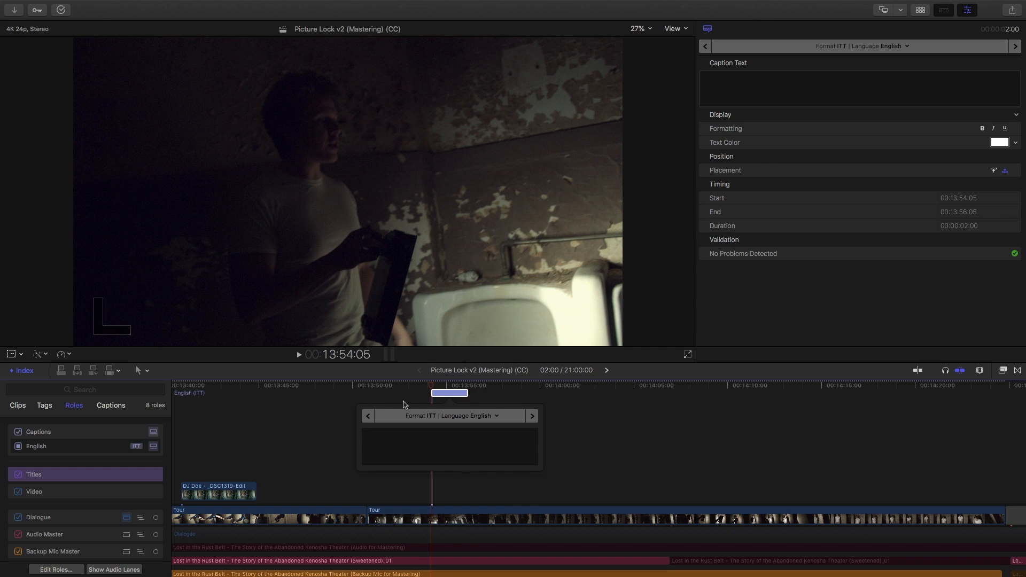
mouse_move(223, 410)
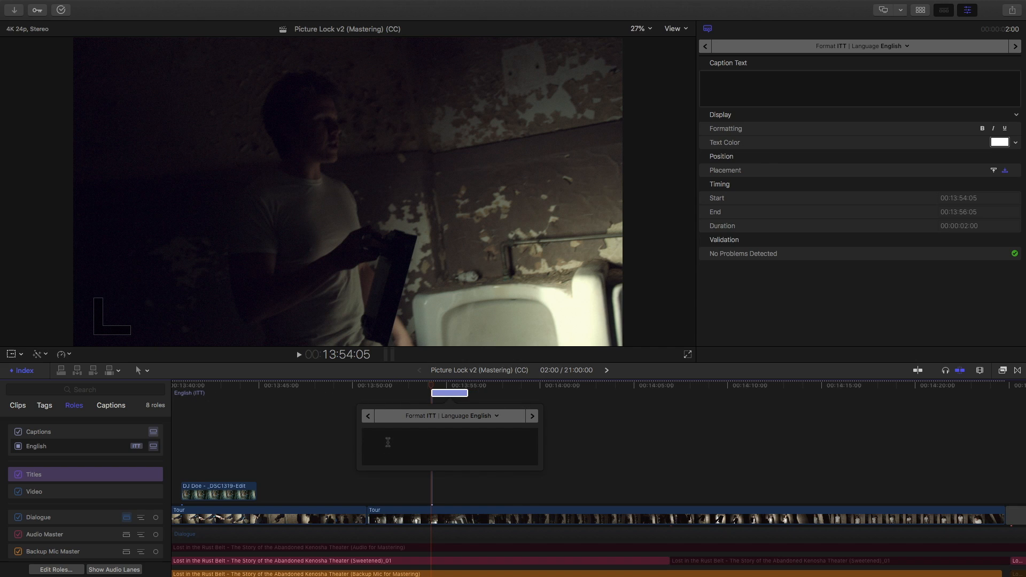
type("Lo")
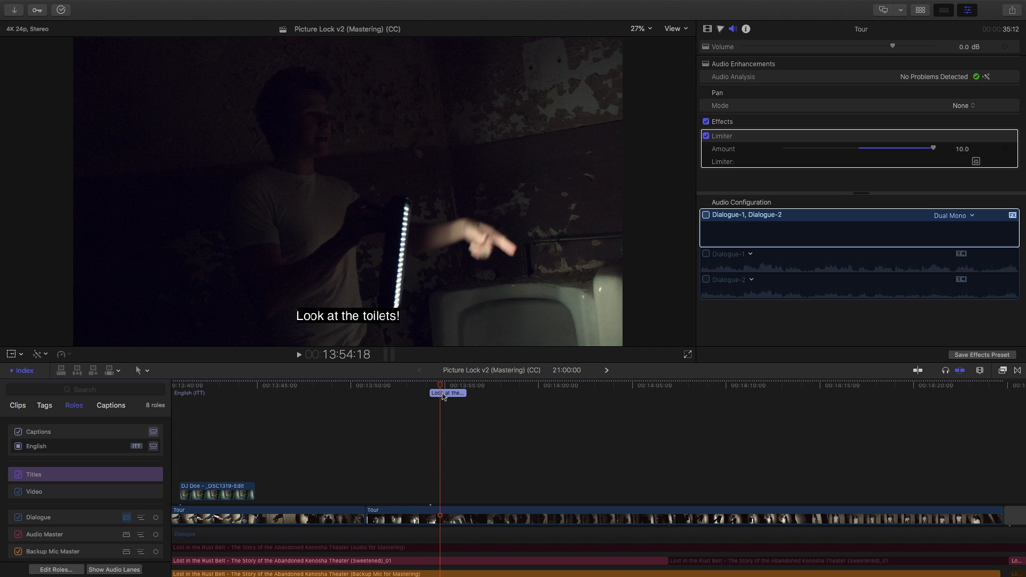
left_click(447, 392)
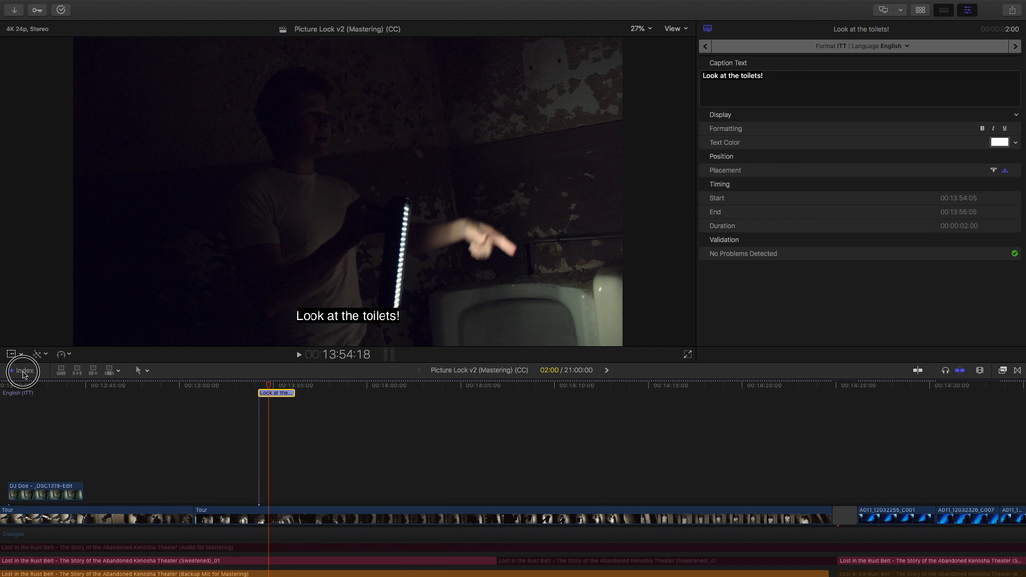
left_click(23, 371)
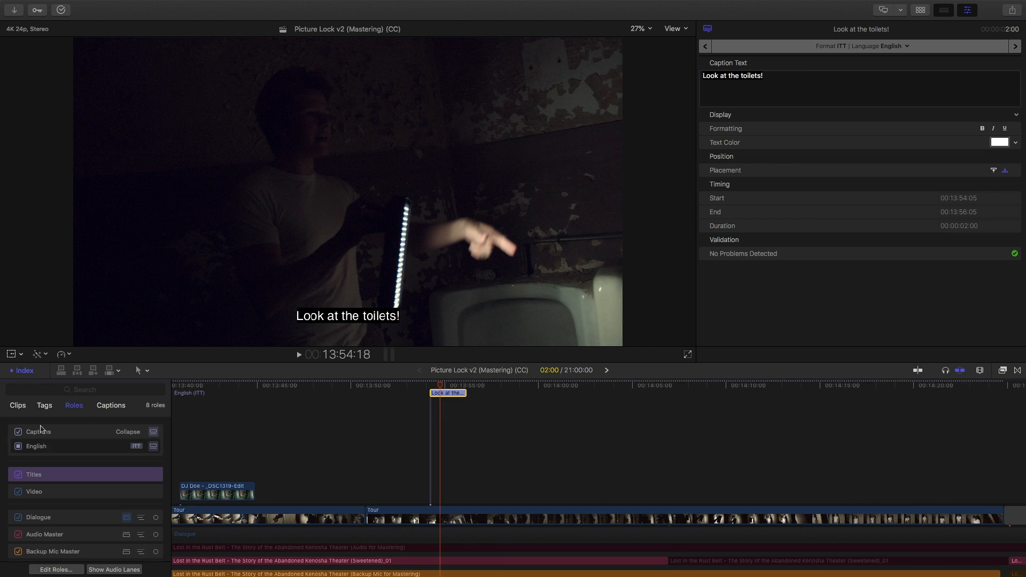
left_click(18, 432)
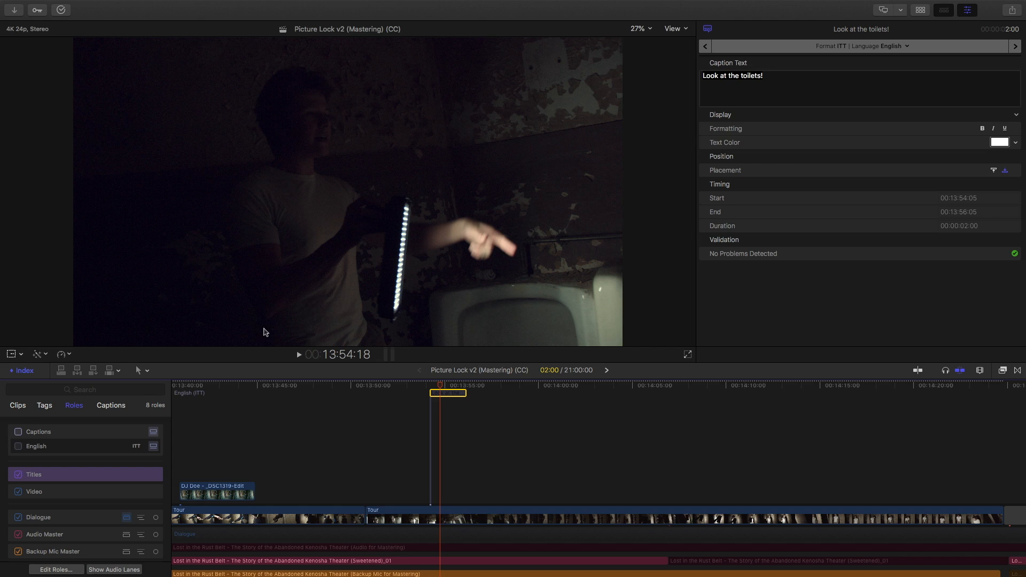
left_click(18, 432)
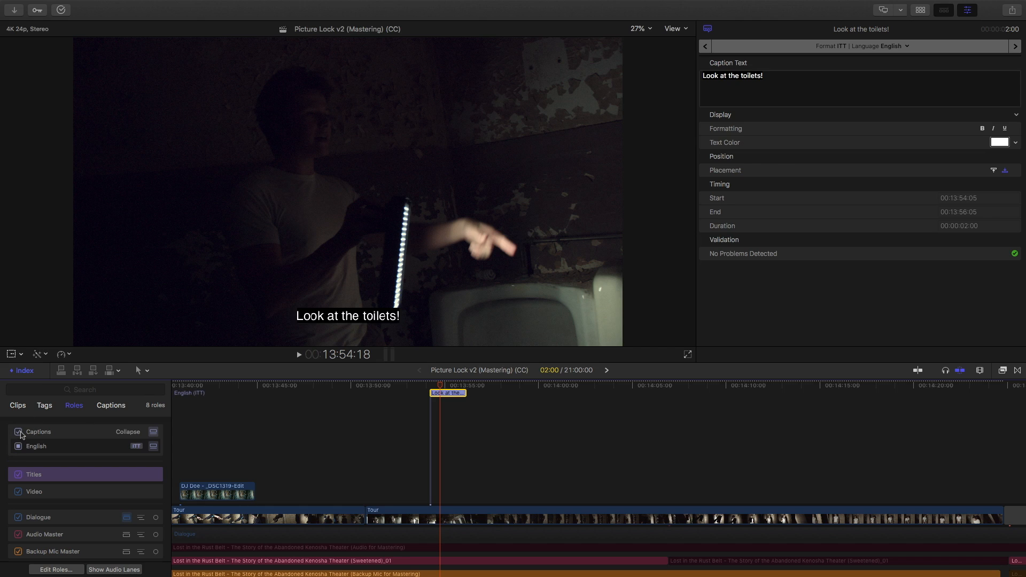
mouse_move(154, 434)
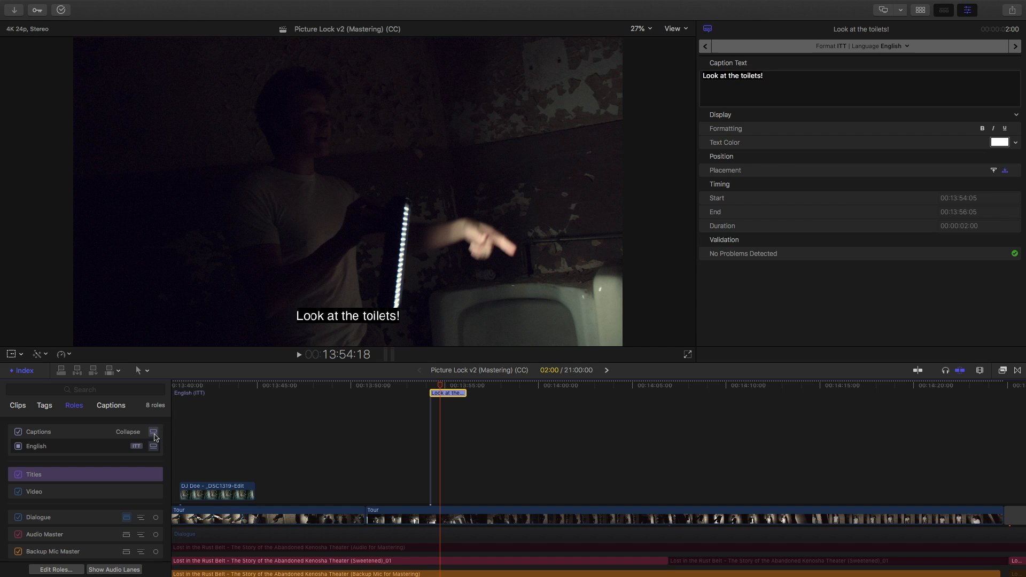
mouse_move(154, 433)
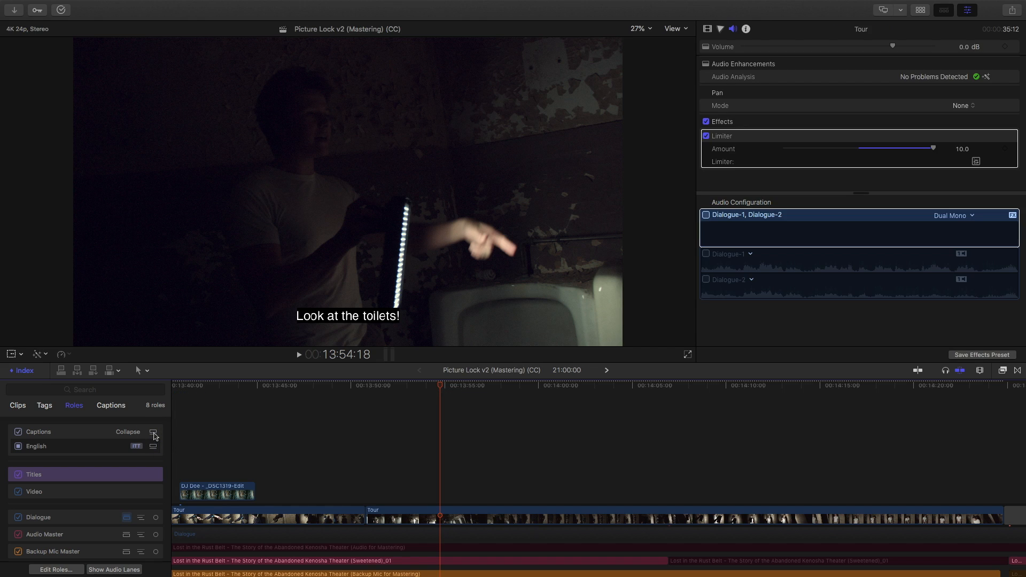
left_click(154, 434)
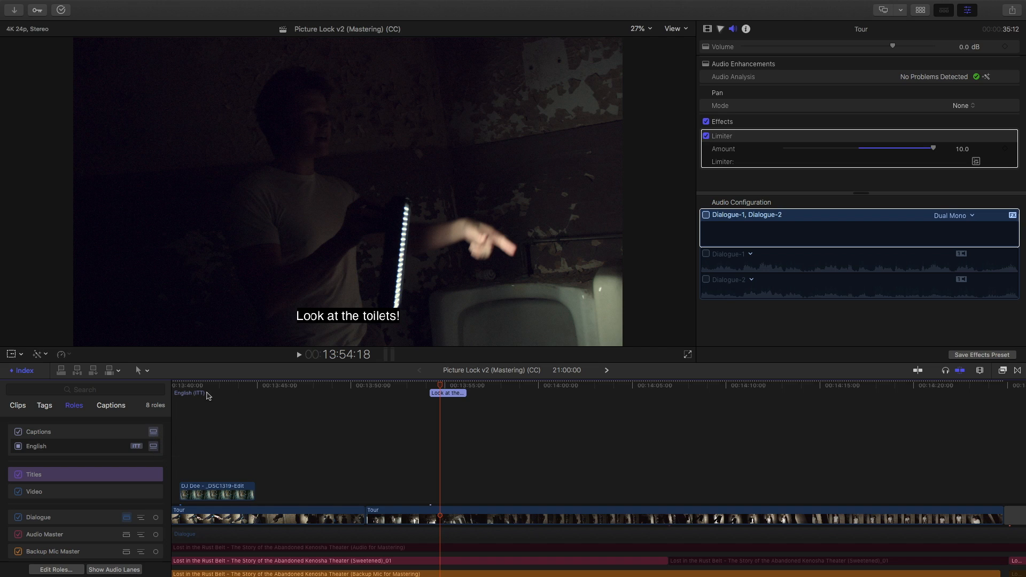
mouse_move(263, 397)
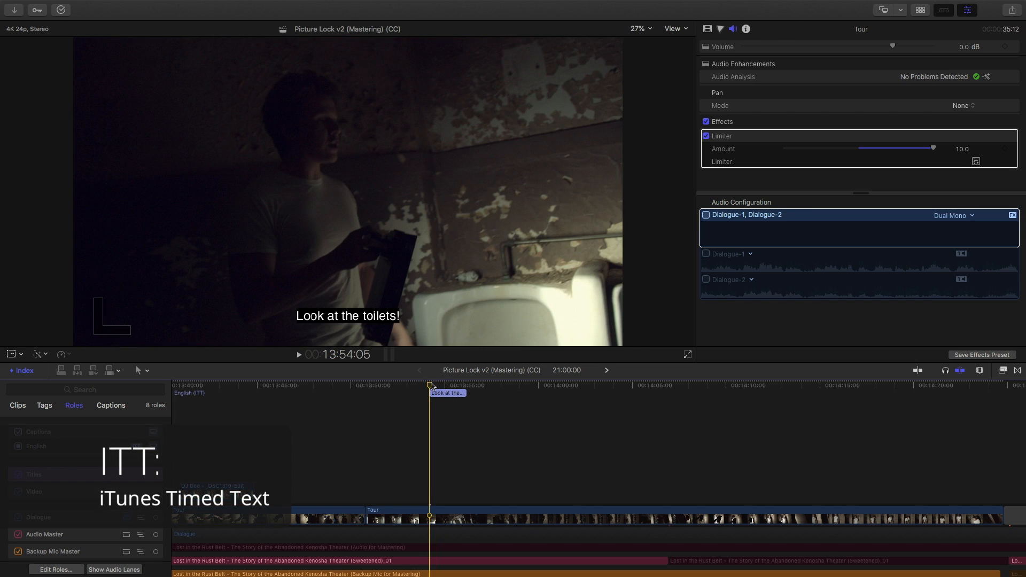
Step: Duplicate the first caption and change its text to "Yeah, the toilets are tiny."
left_click(447, 393)
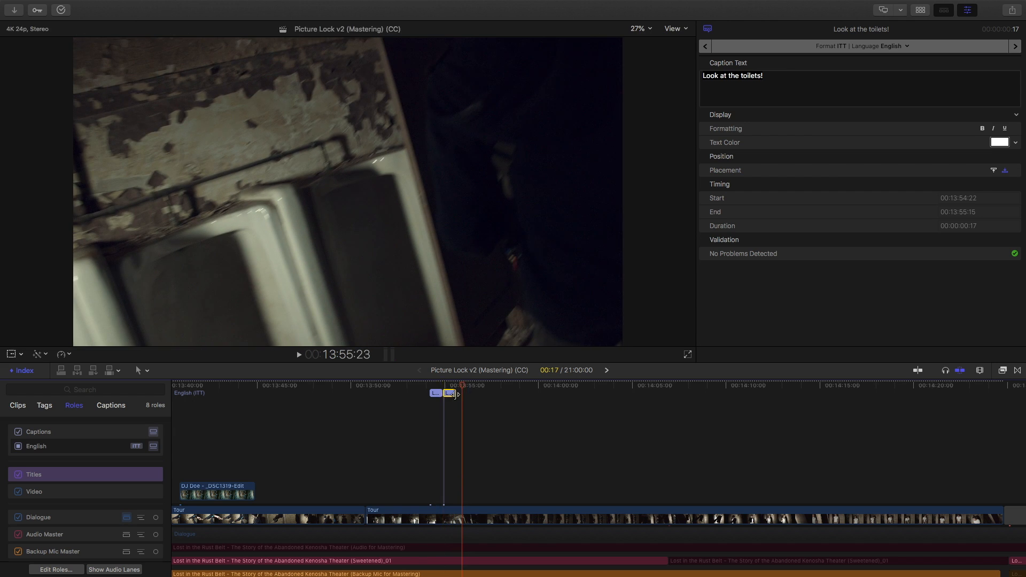
double_click(449, 394)
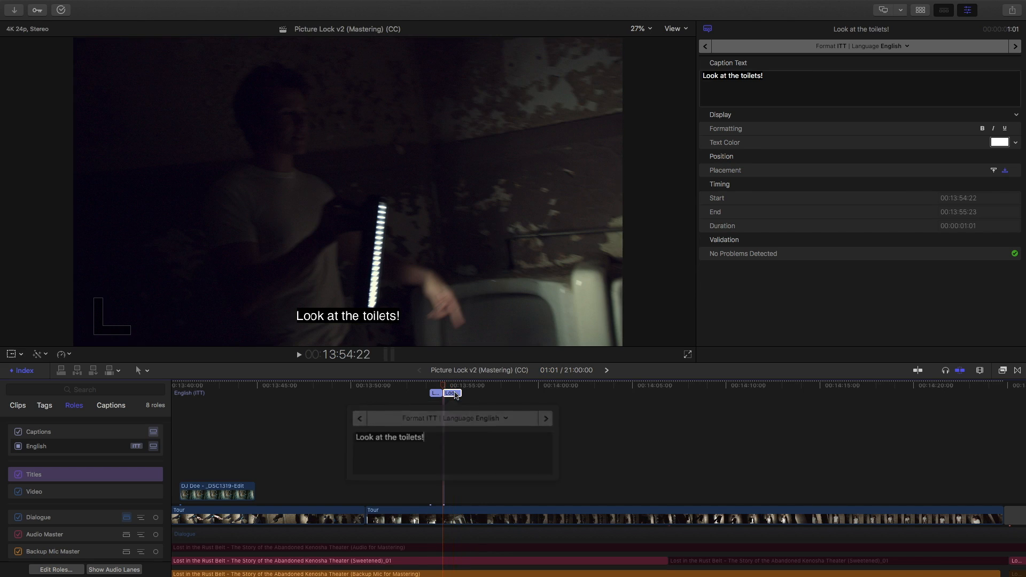
type("Y")
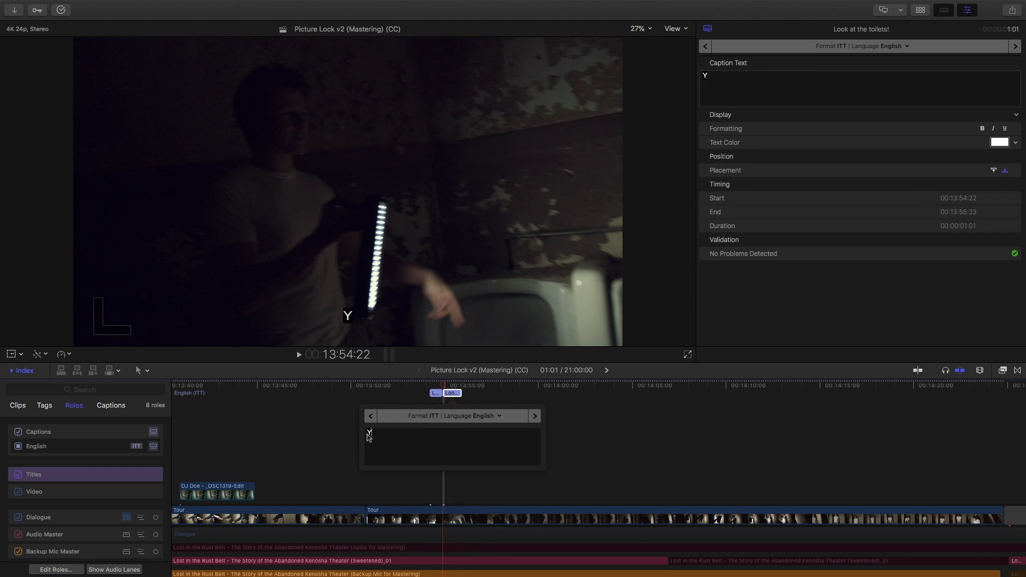
type("eah, the toilets are")
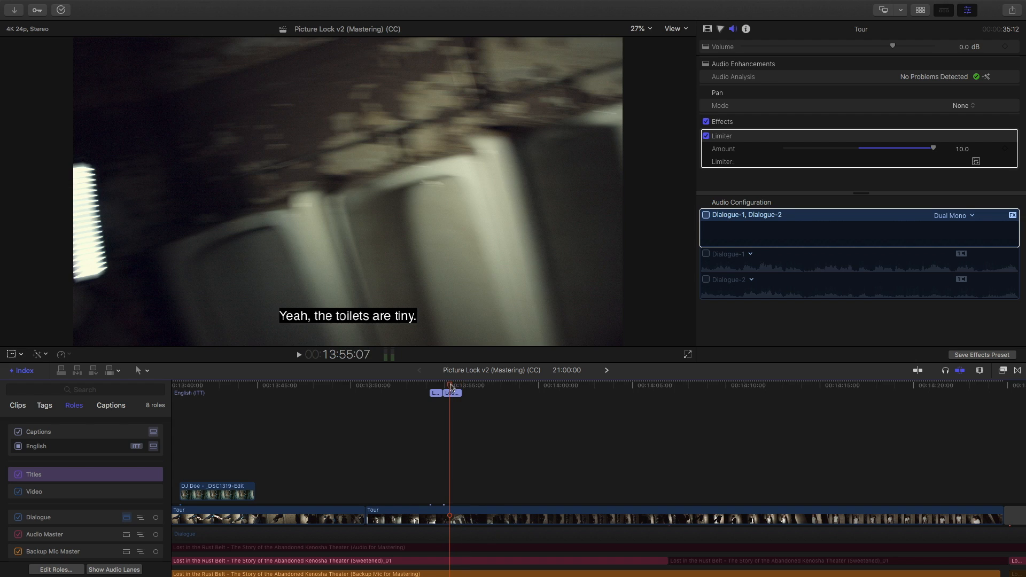
Step: Move the second caption to the top and back, then toggle bold on and off
left_click(452, 393)
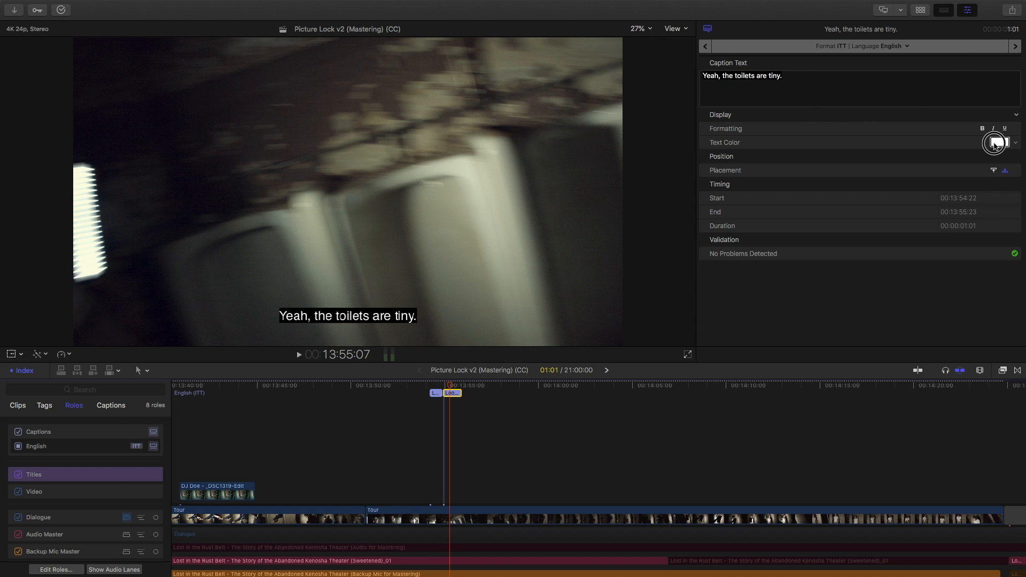
left_click(995, 142)
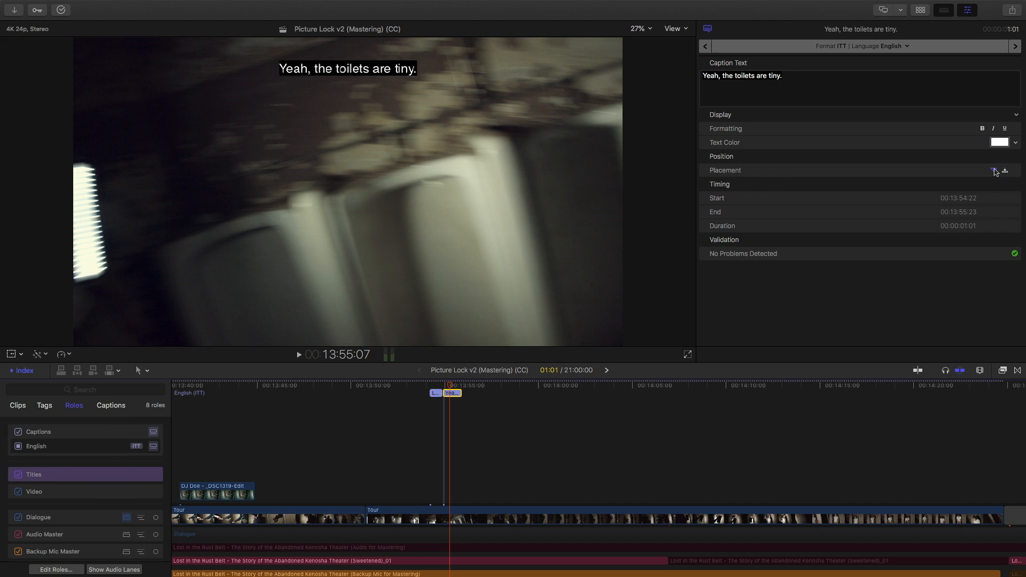
left_click(993, 170)
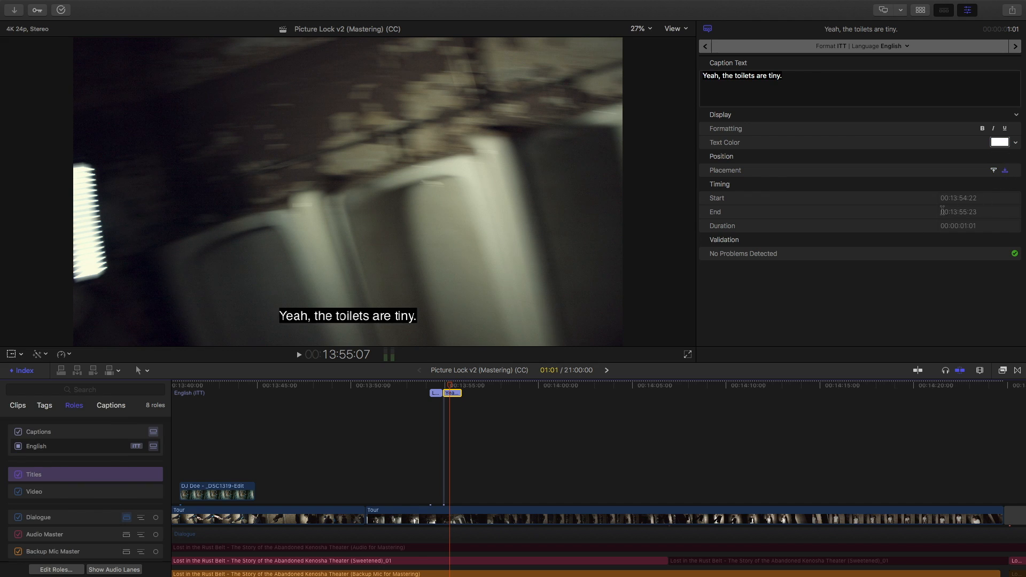
left_click(993, 128)
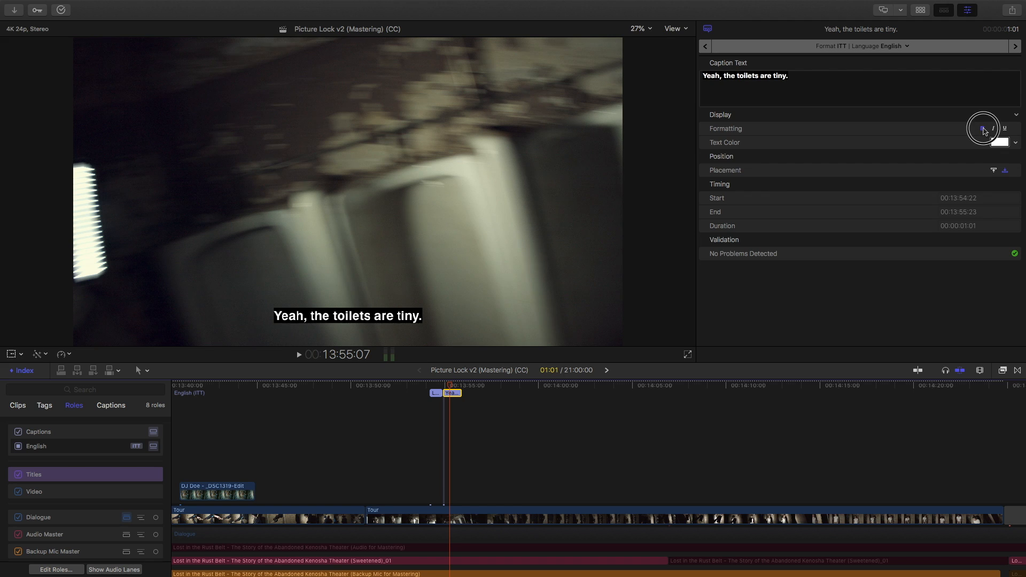
left_click(1004, 128)
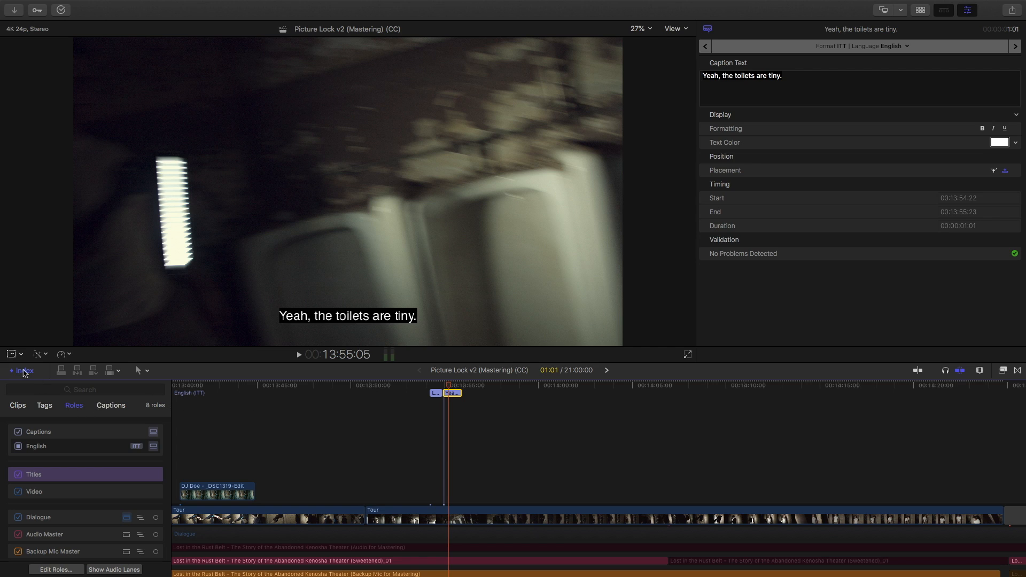
Step: Add a new CEA-608 caption role in the library's role editor
left_click(54, 570)
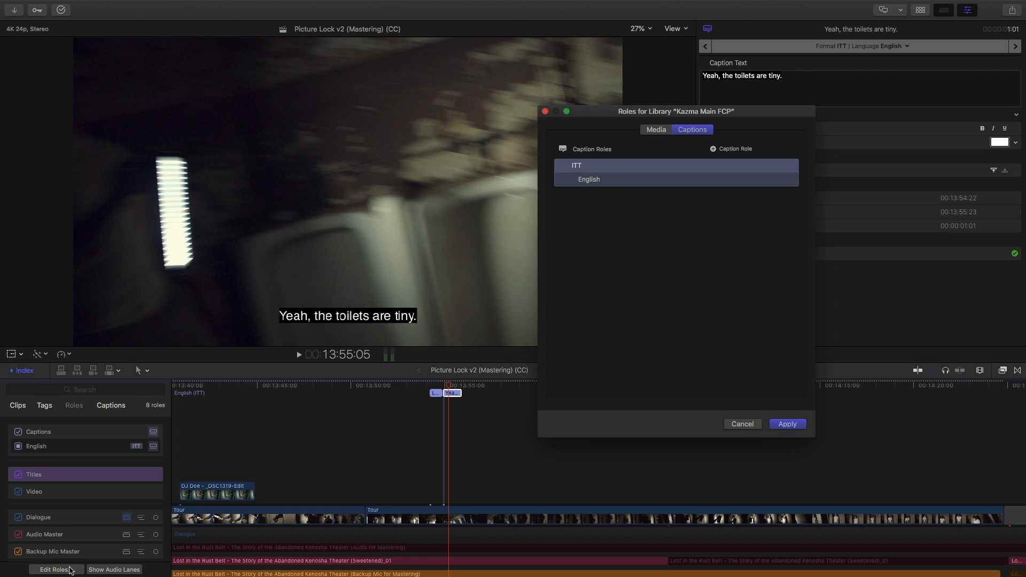
left_click(713, 149)
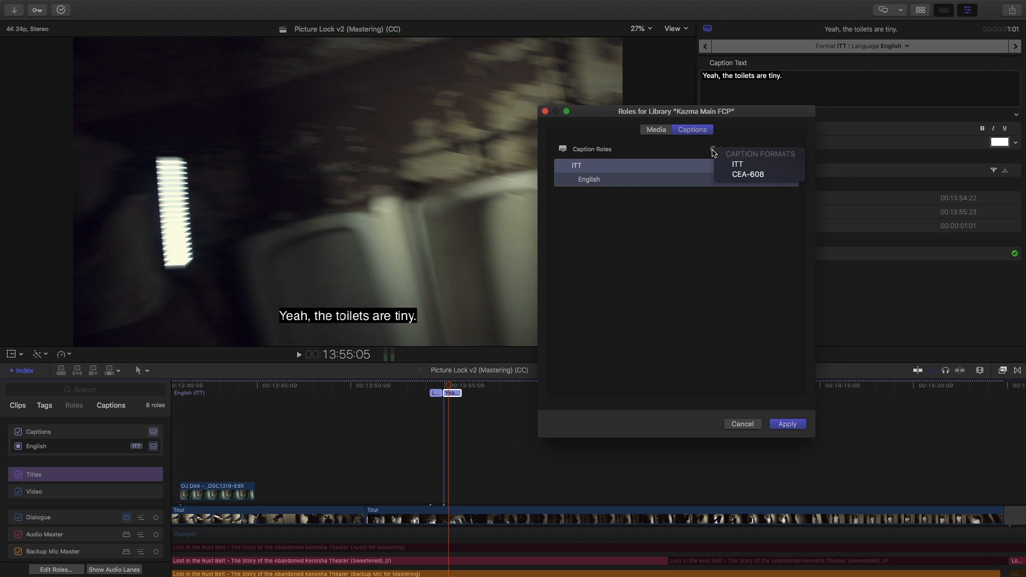
mouse_move(742, 165)
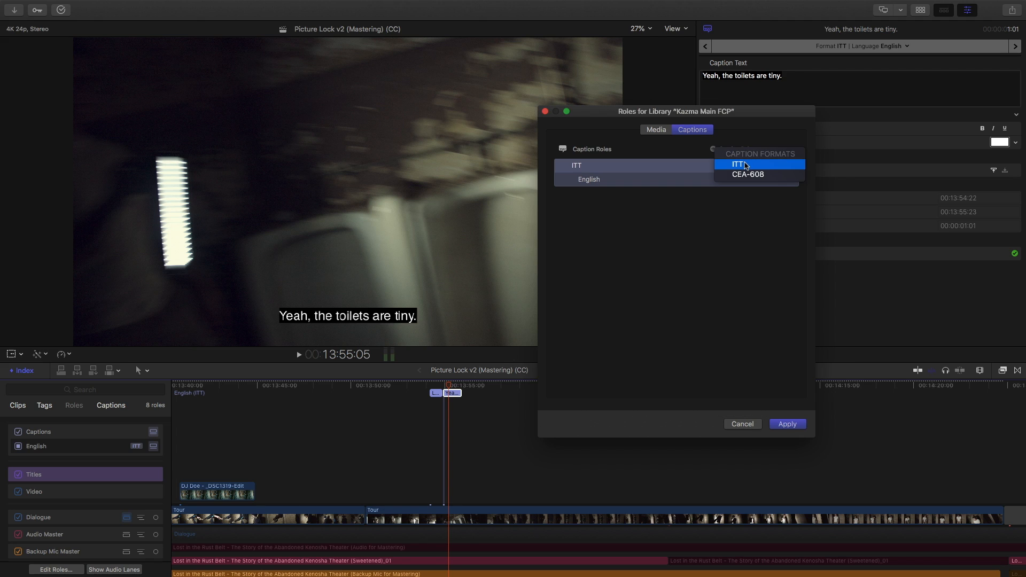
mouse_move(751, 178)
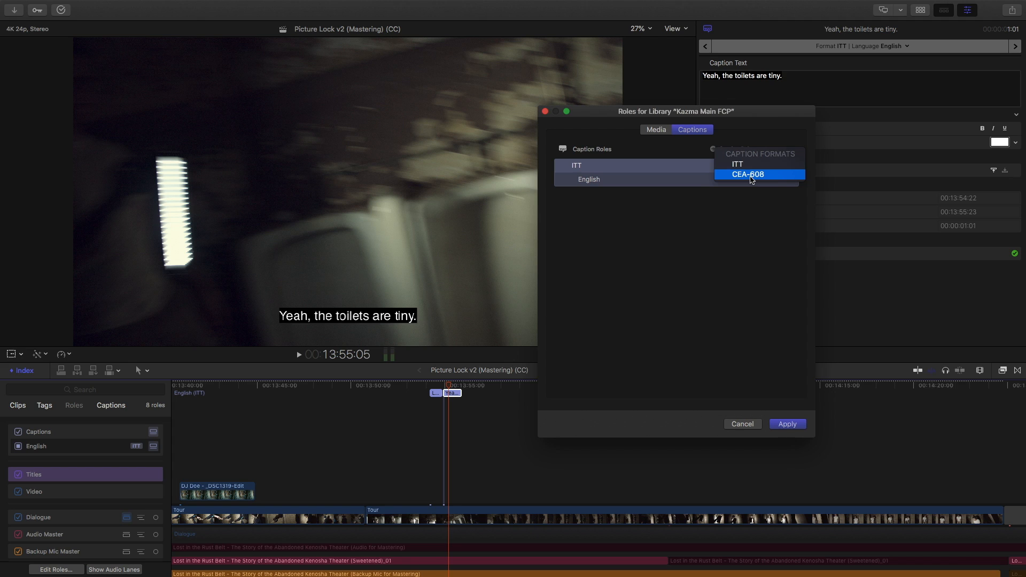
left_click(748, 174)
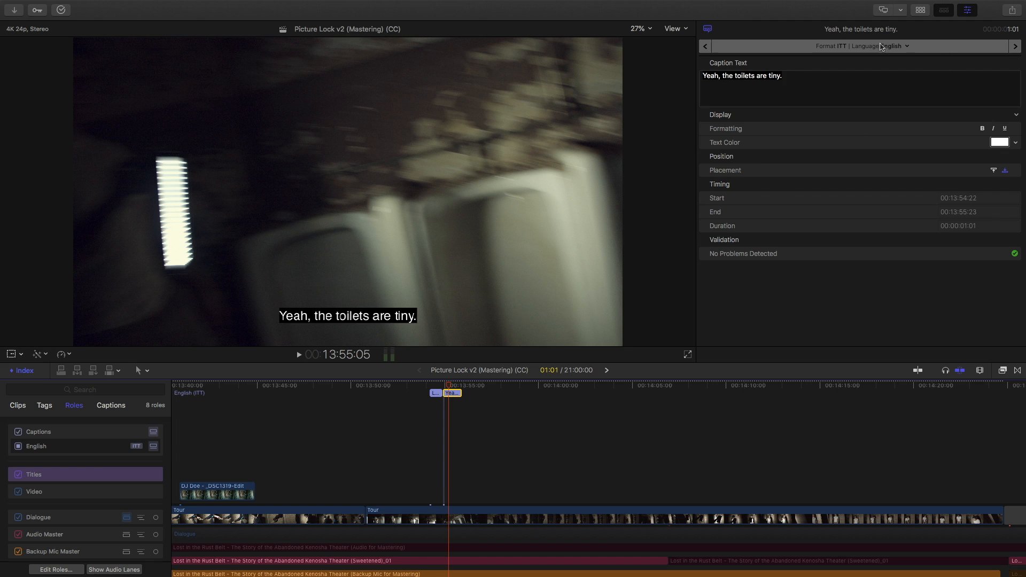
mouse_move(908, 48)
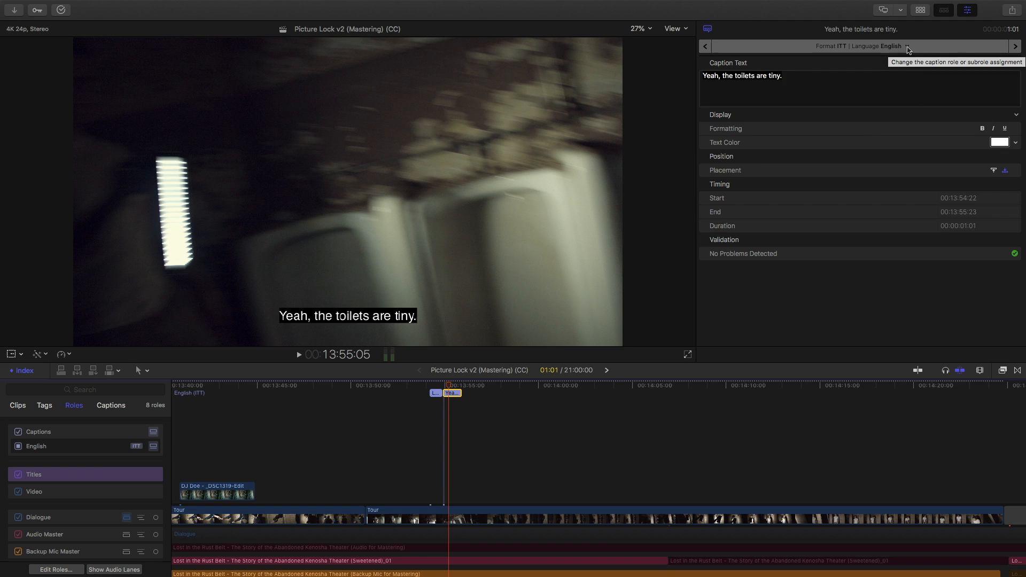
mouse_move(838, 51)
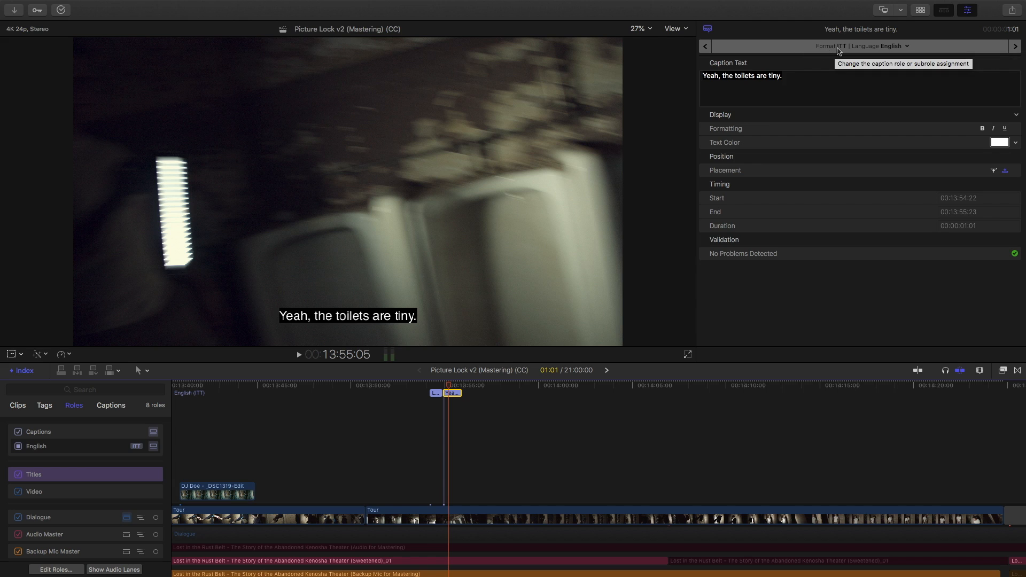
mouse_move(909, 48)
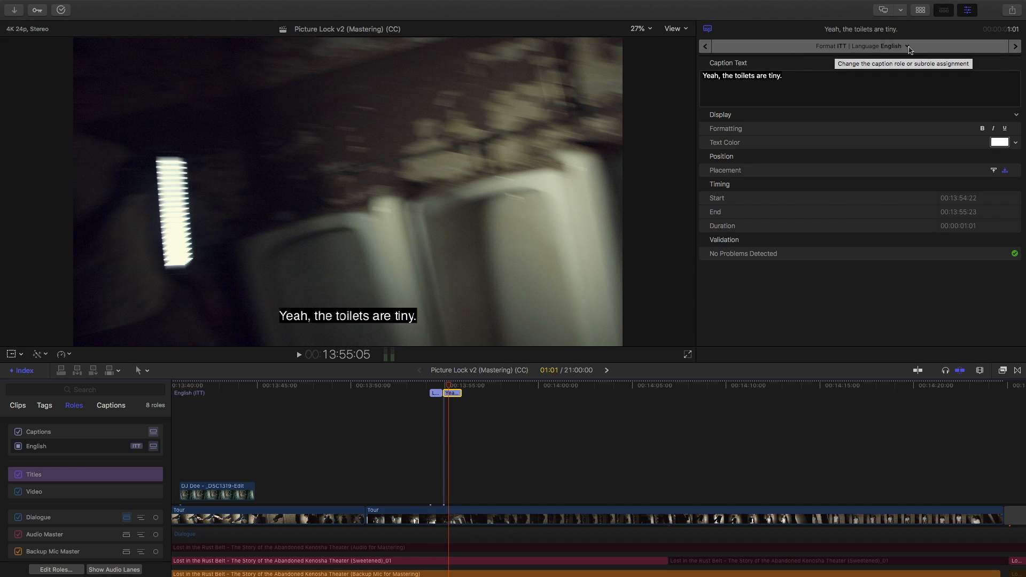
Step: Assign "Yeah, the toilets are tiny." to English CEA-608 and confirm the conversion
left_click(907, 46)
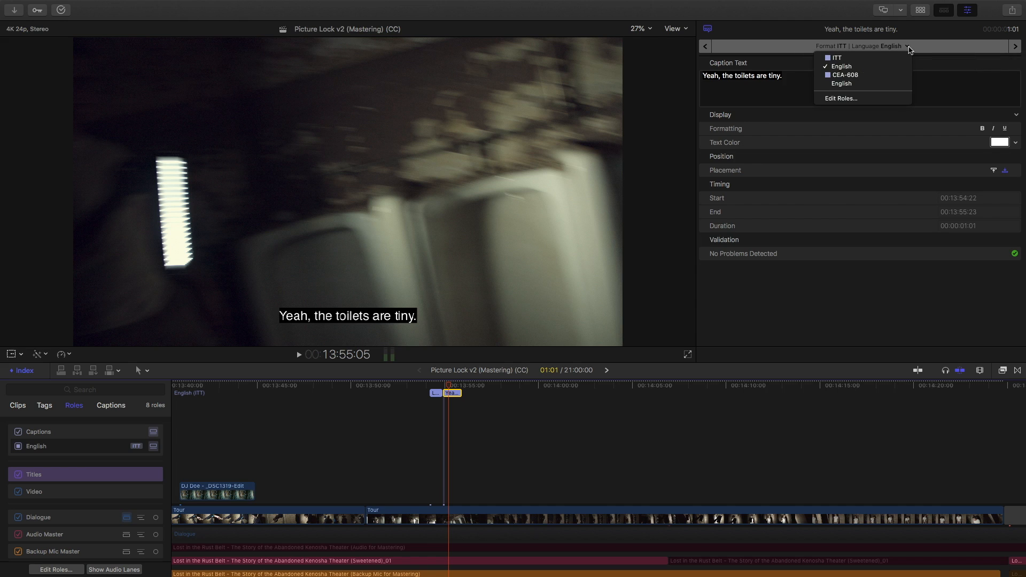
mouse_move(853, 58)
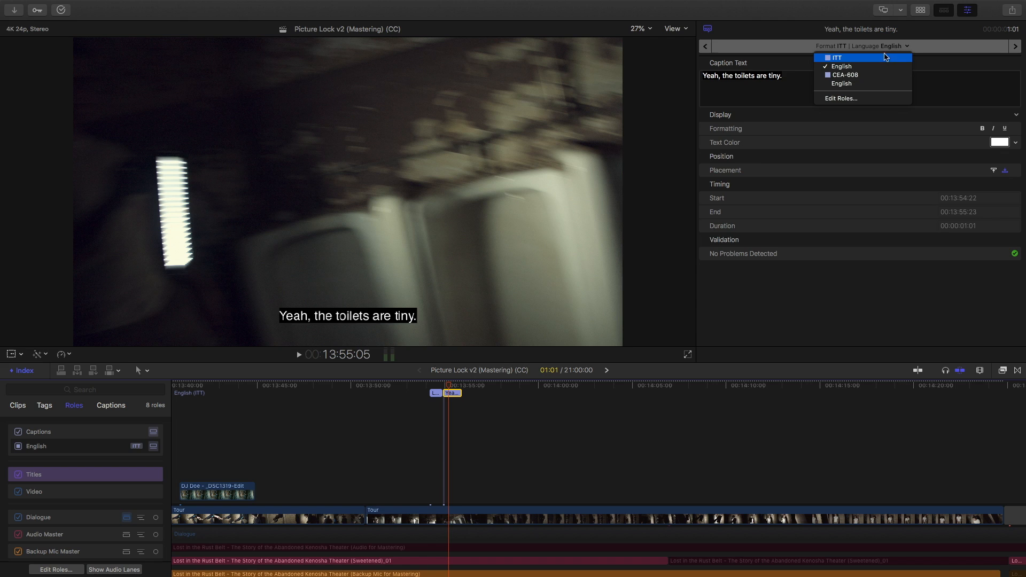
mouse_move(863, 83)
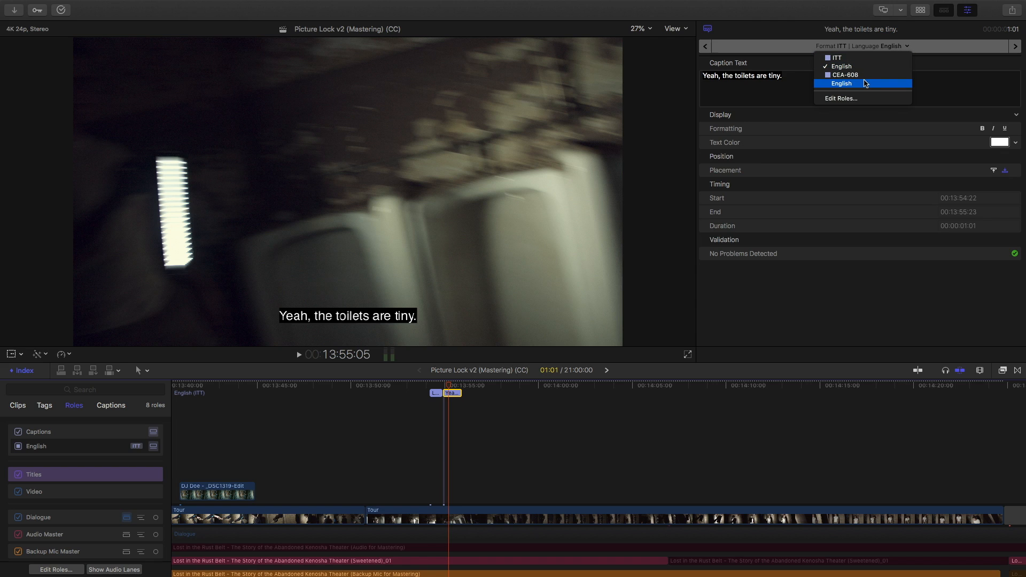
left_click(842, 84)
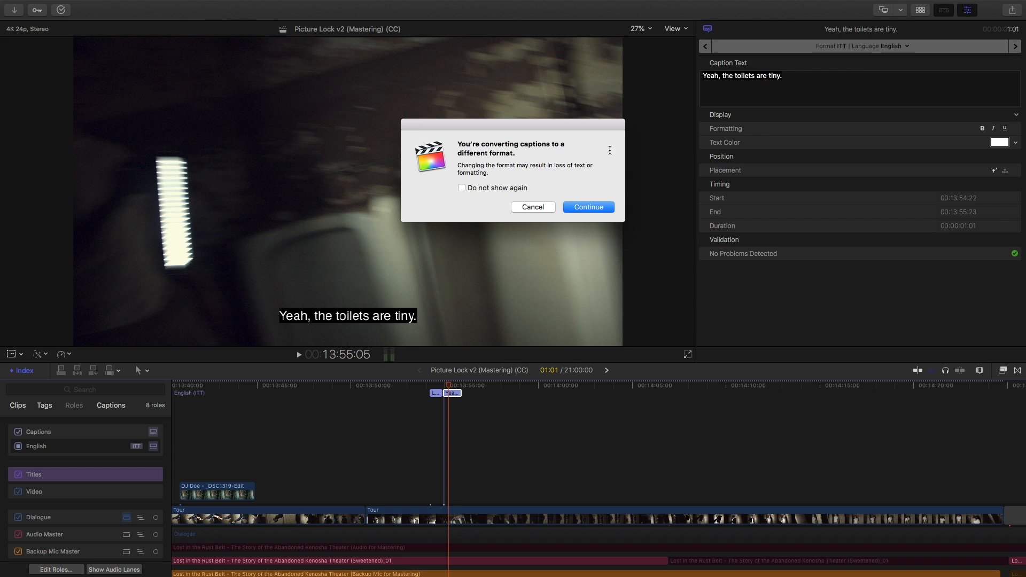
mouse_move(580, 207)
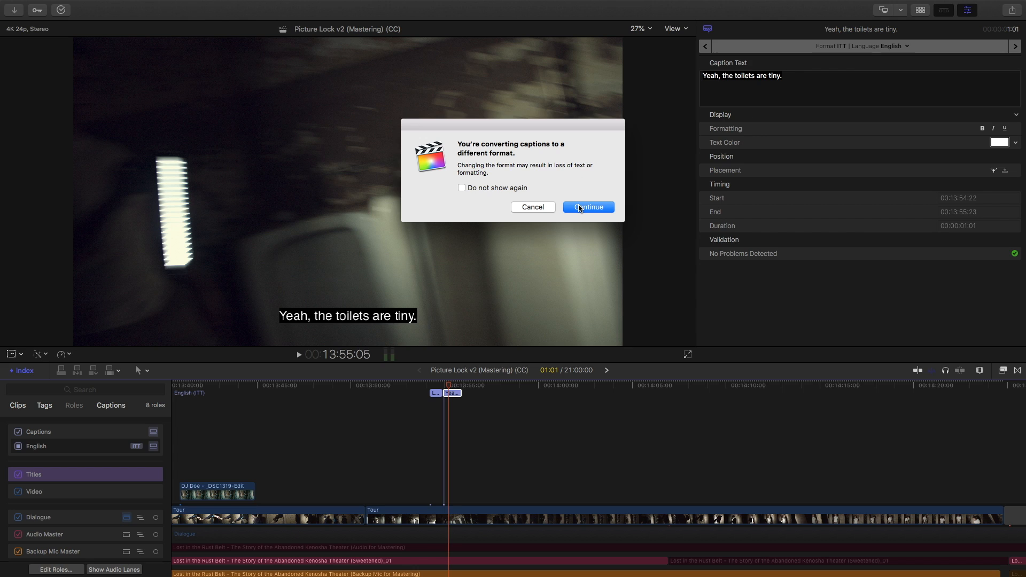
left_click(588, 207)
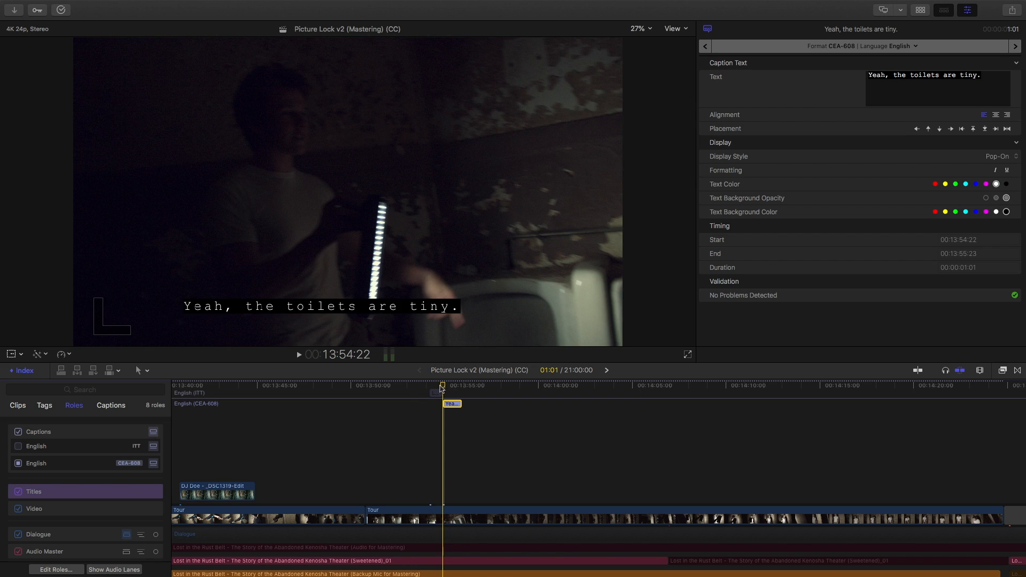
left_click(429, 388)
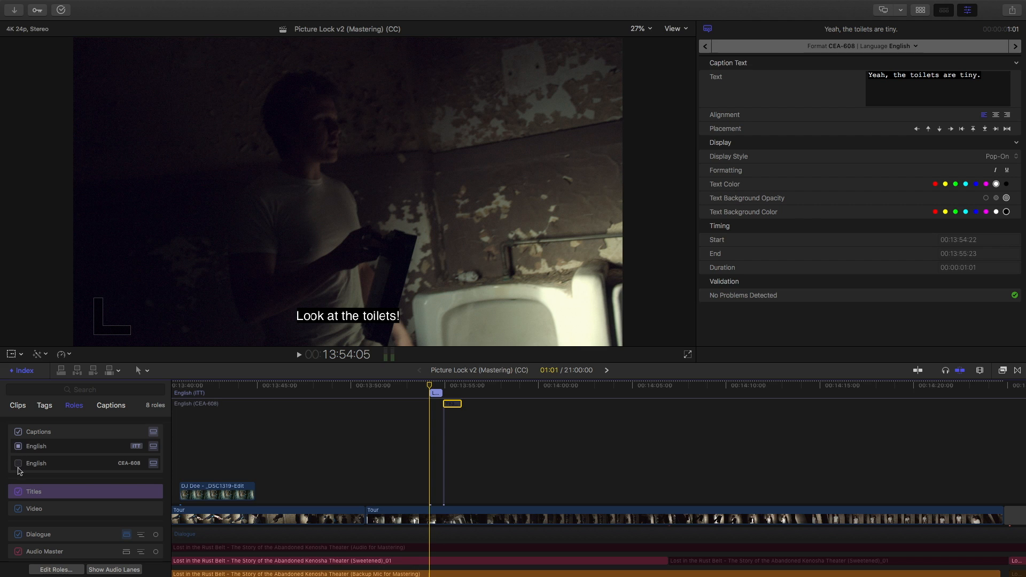
left_click(19, 464)
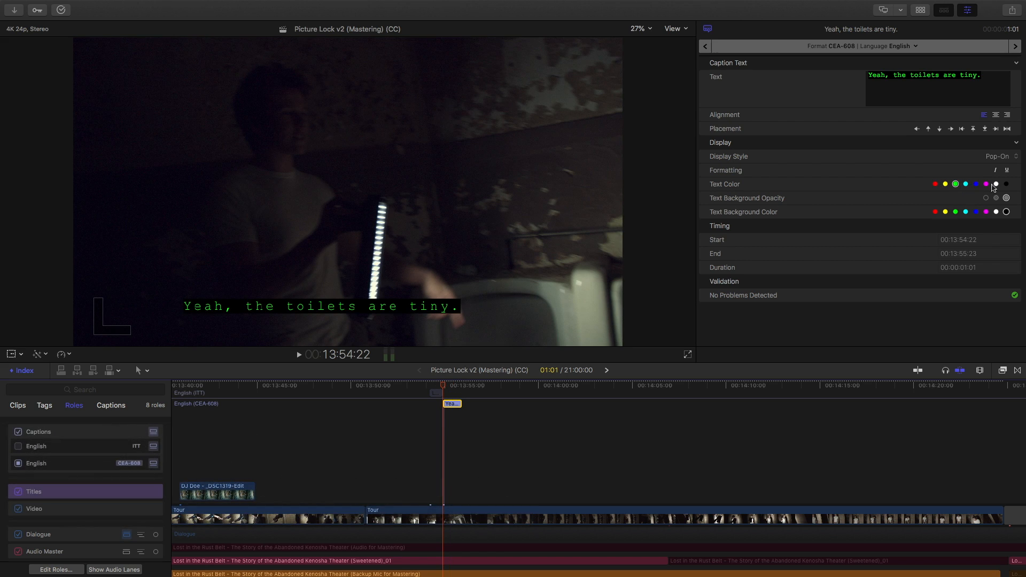
left_click(996, 212)
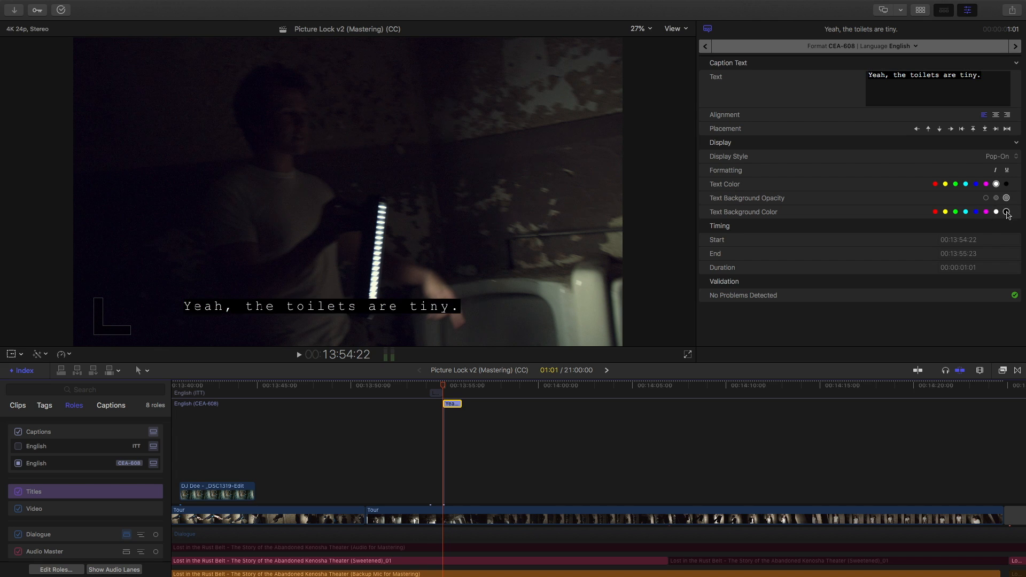
Step: Choose Paint-On as the CEA-608 caption's display style
left_click(998, 156)
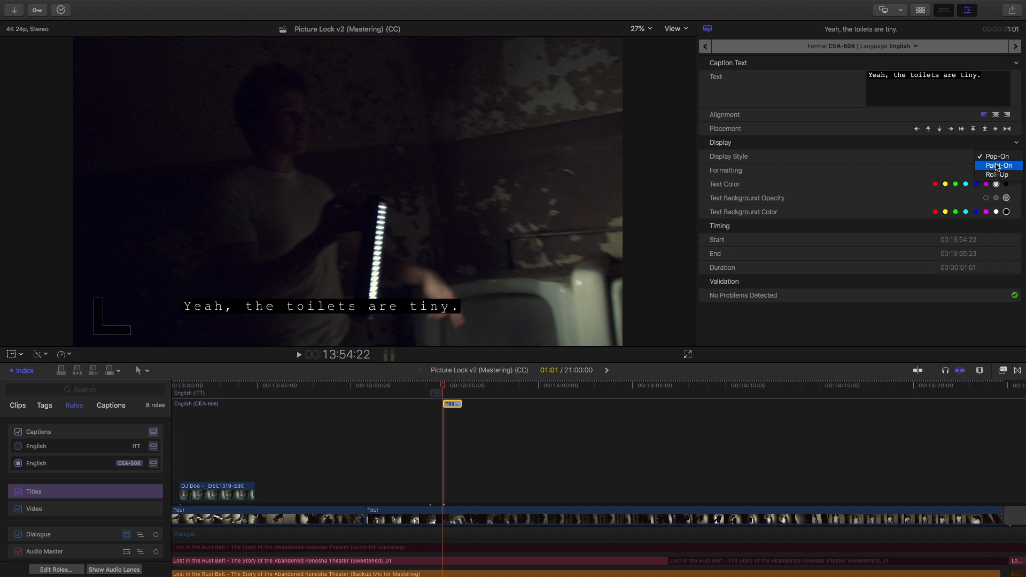
left_click(998, 166)
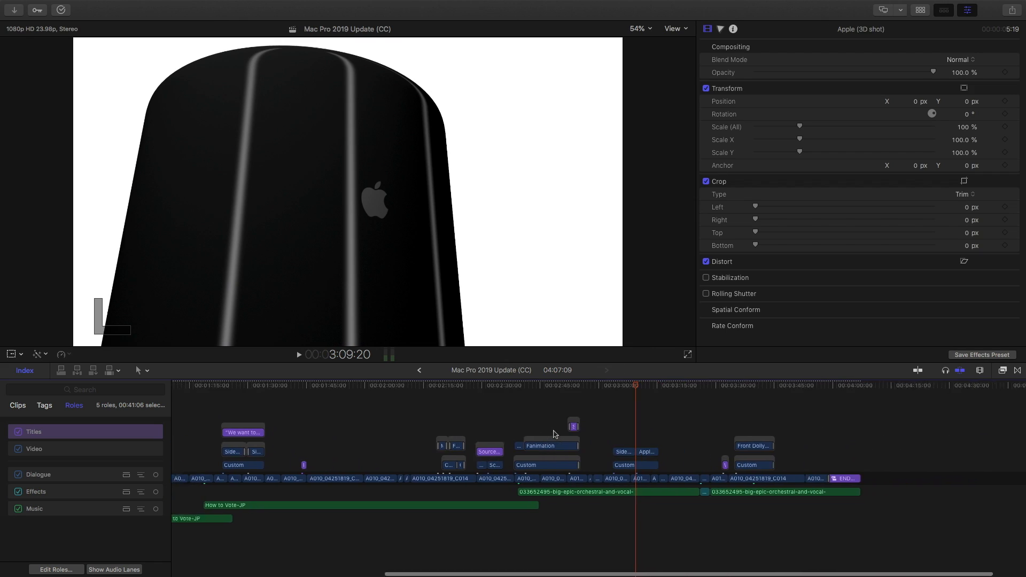
Step: Scroll the Mac Pro 2019 Update (CC) timeline back to its beginning
scroll("left", 3)
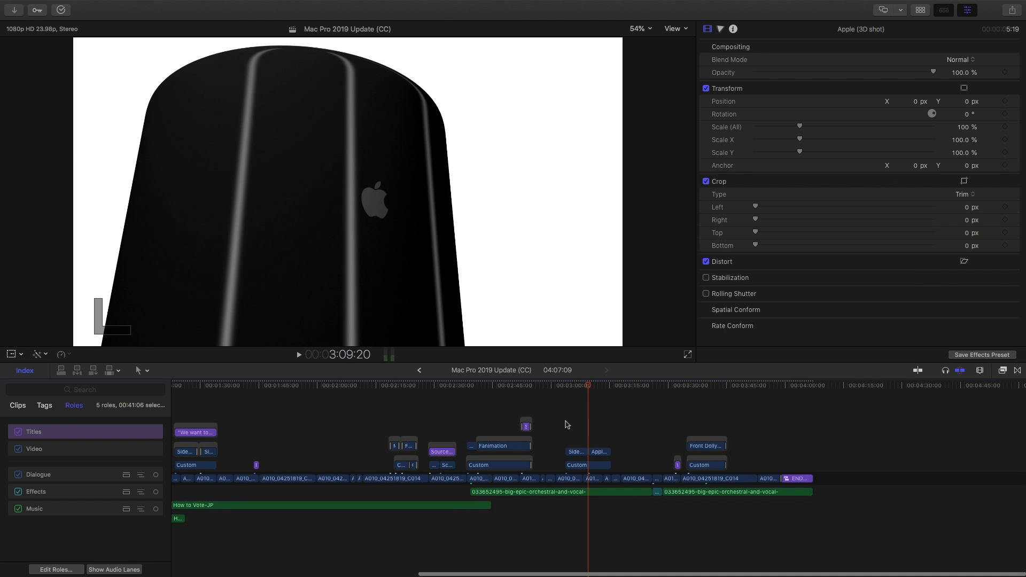
mouse_move(570, 413)
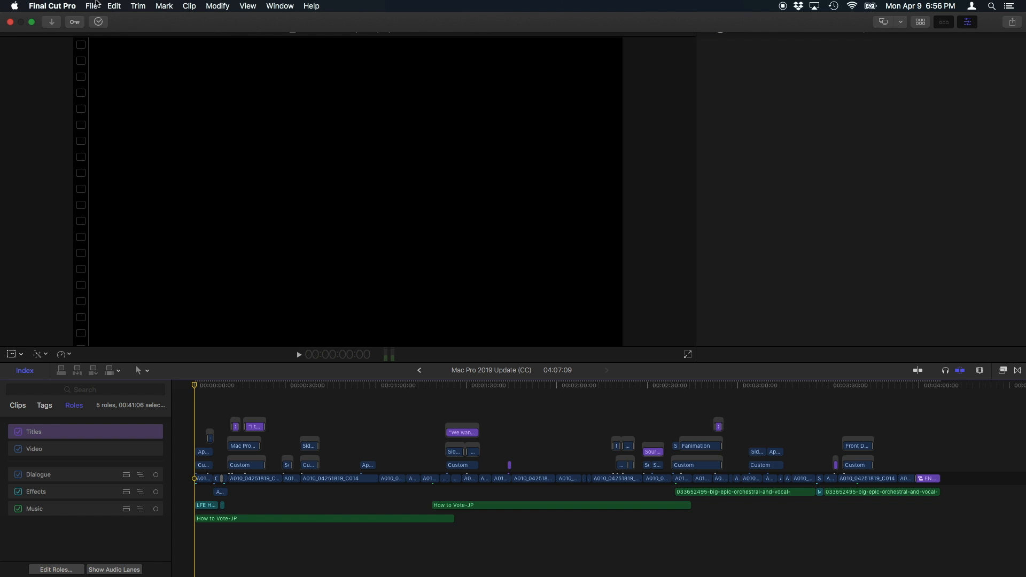
Step: Import the Mac Pro update .scc file as English CEA-608 captions
left_click(93, 6)
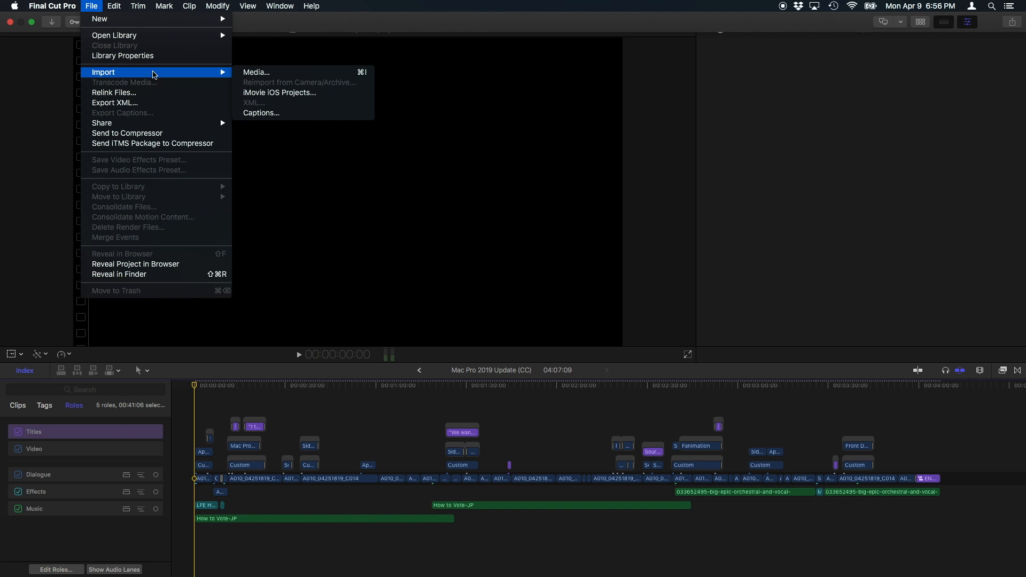
mouse_move(302, 113)
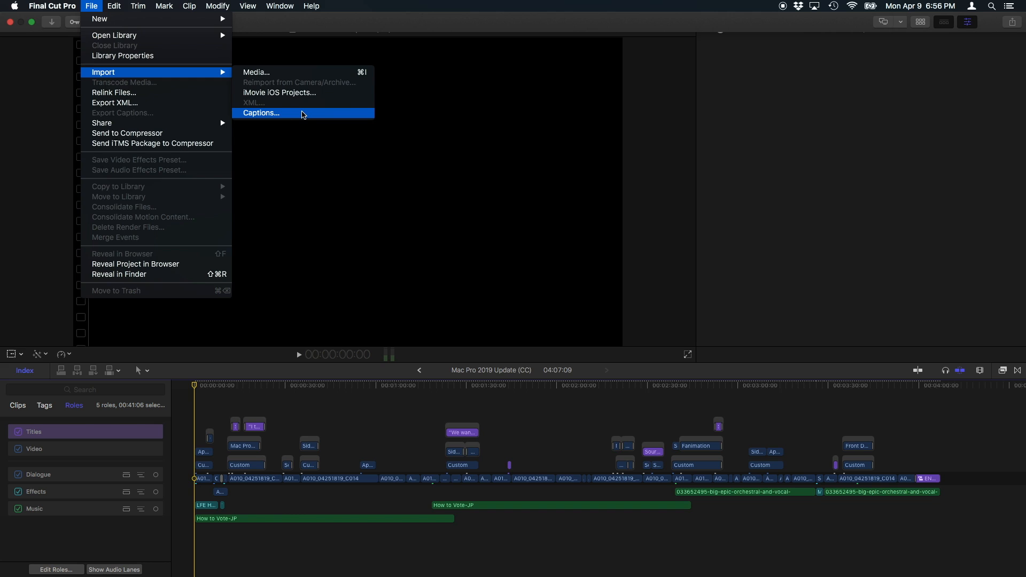
left_click(261, 113)
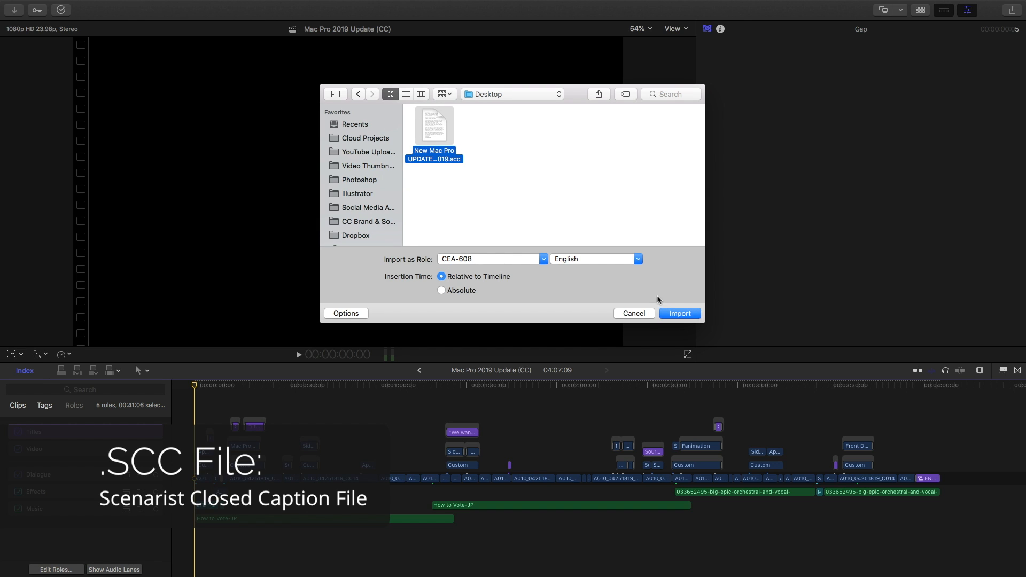
left_click(681, 313)
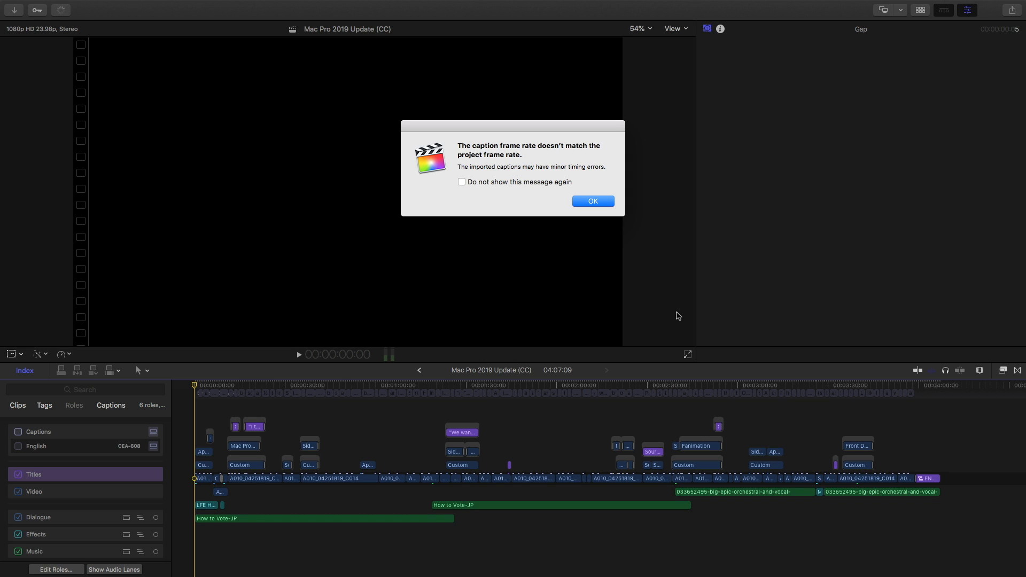
mouse_move(671, 314)
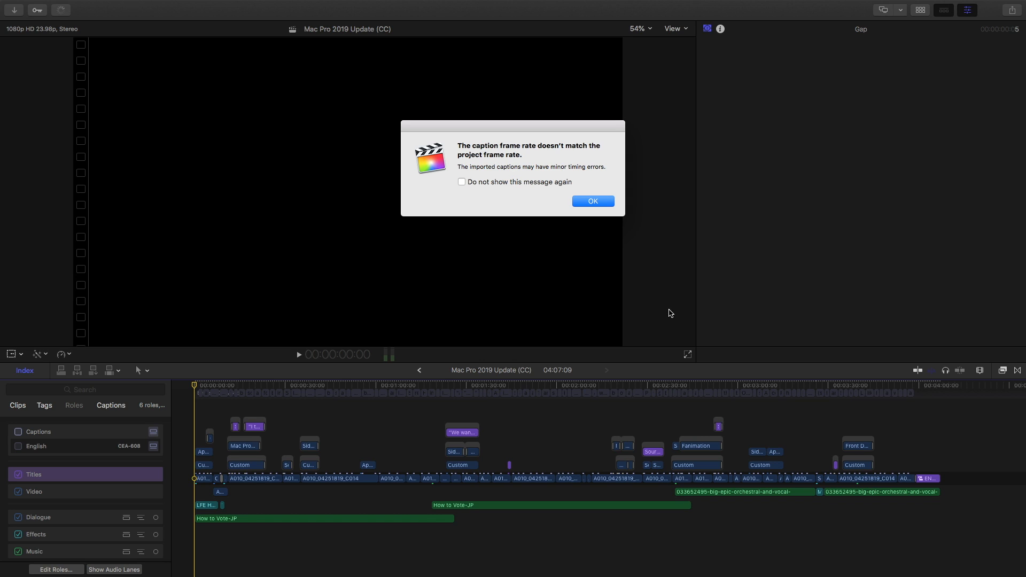
mouse_move(589, 287)
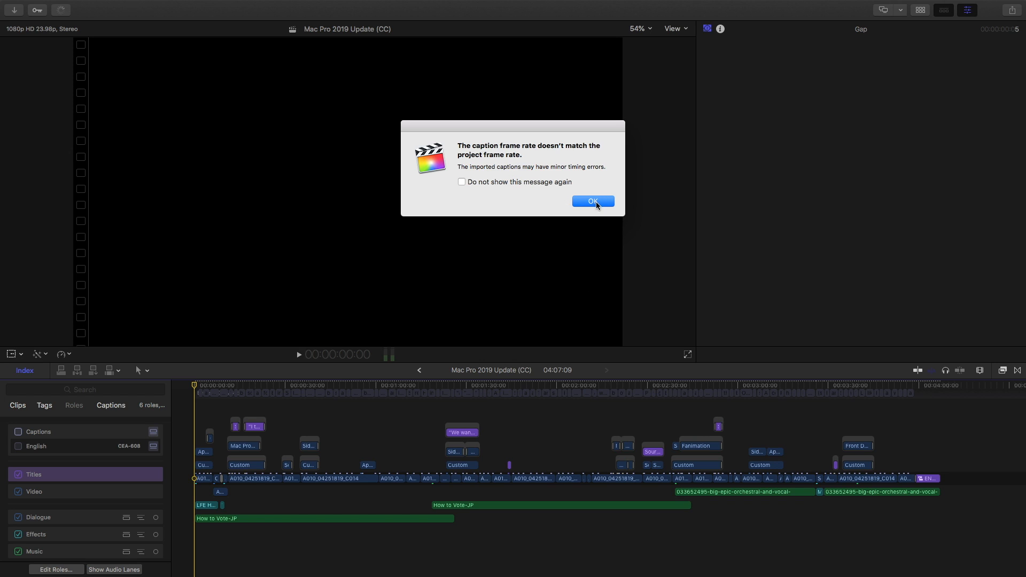
Step: Dismiss the frame-rate alert and skim the Mac Pro timeline to preview the imported captions
left_click(593, 201)
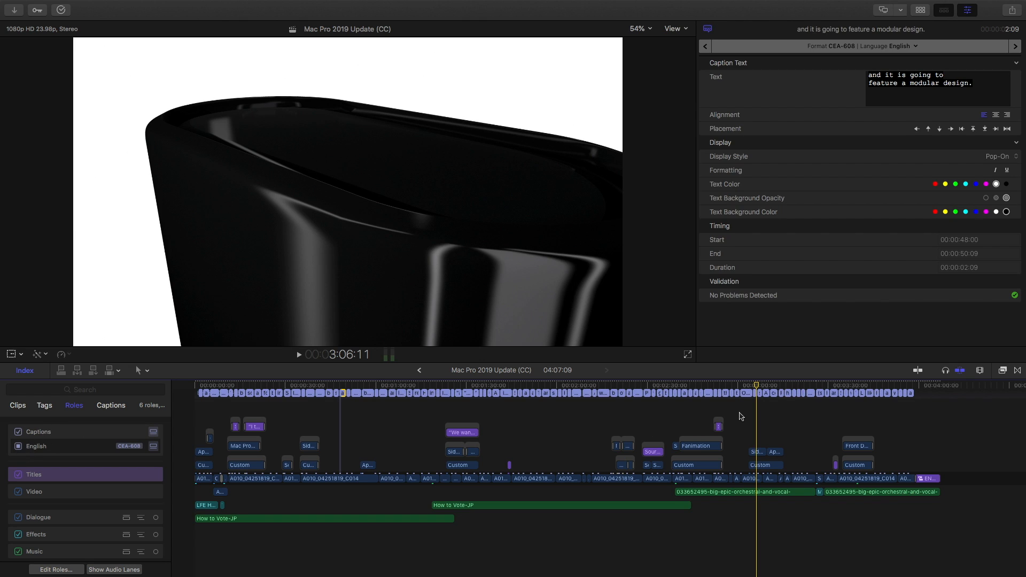
left_click(509, 394)
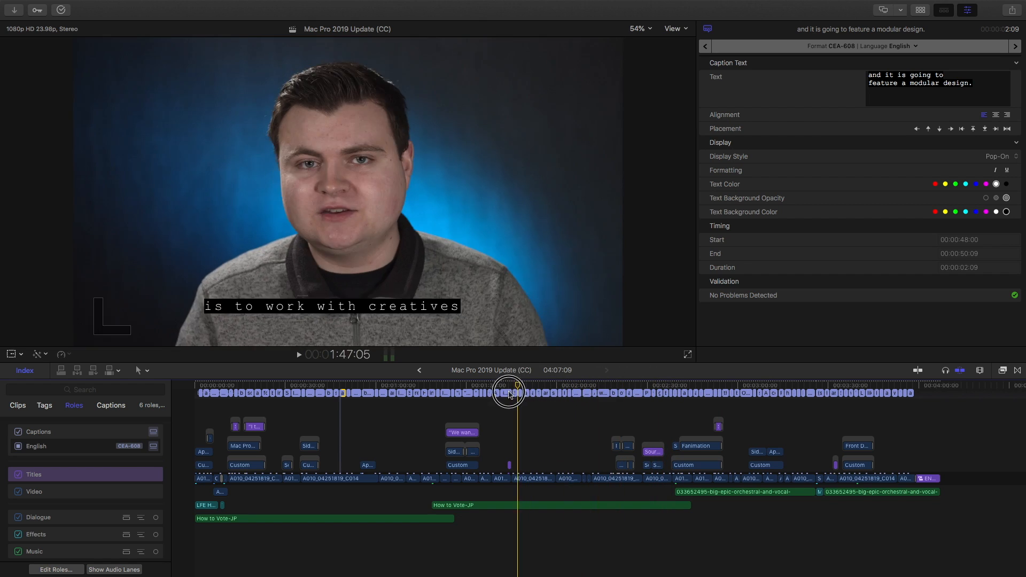
left_click_drag(510, 391, 308, 382)
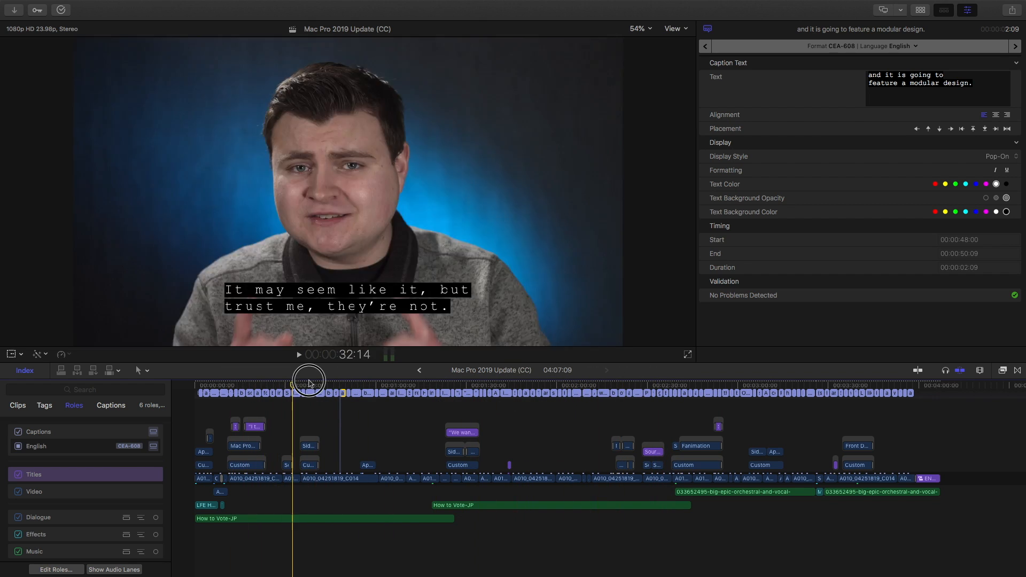
left_click(777, 393)
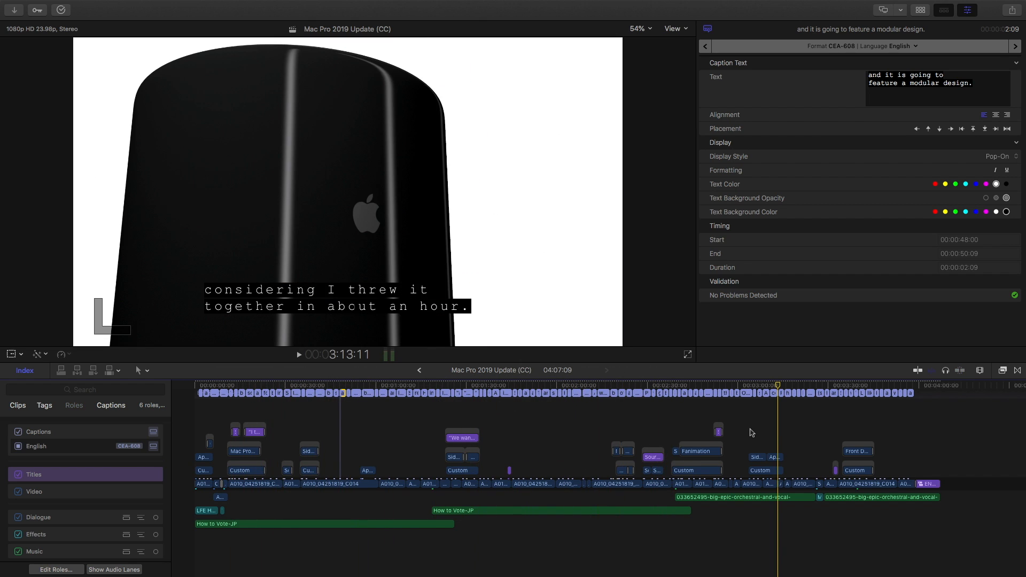
mouse_move(1007, 38)
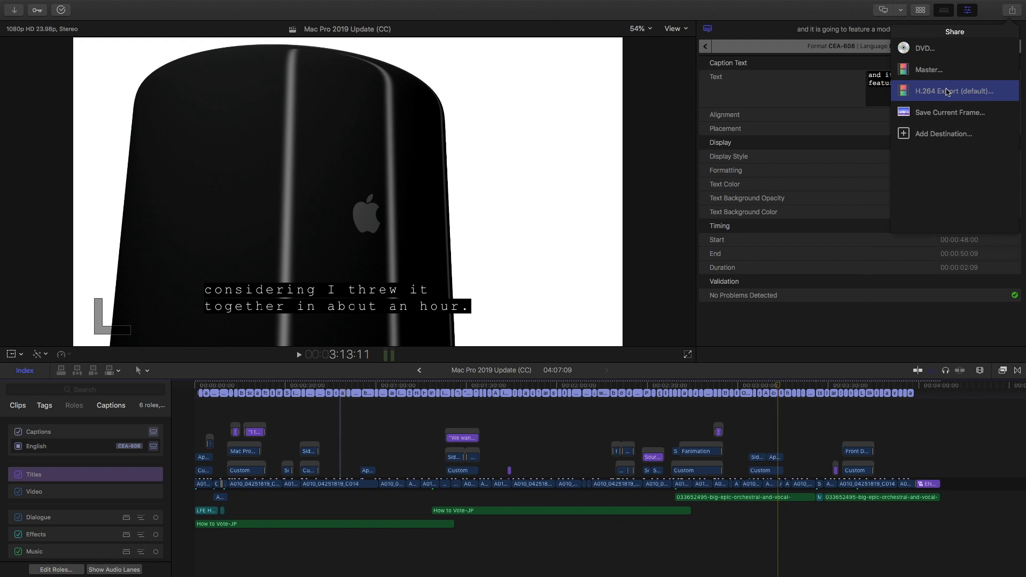
Step: Start an H.264 export, toggle the separate .scc caption option, and embed English CEA-608 captions
left_click(955, 90)
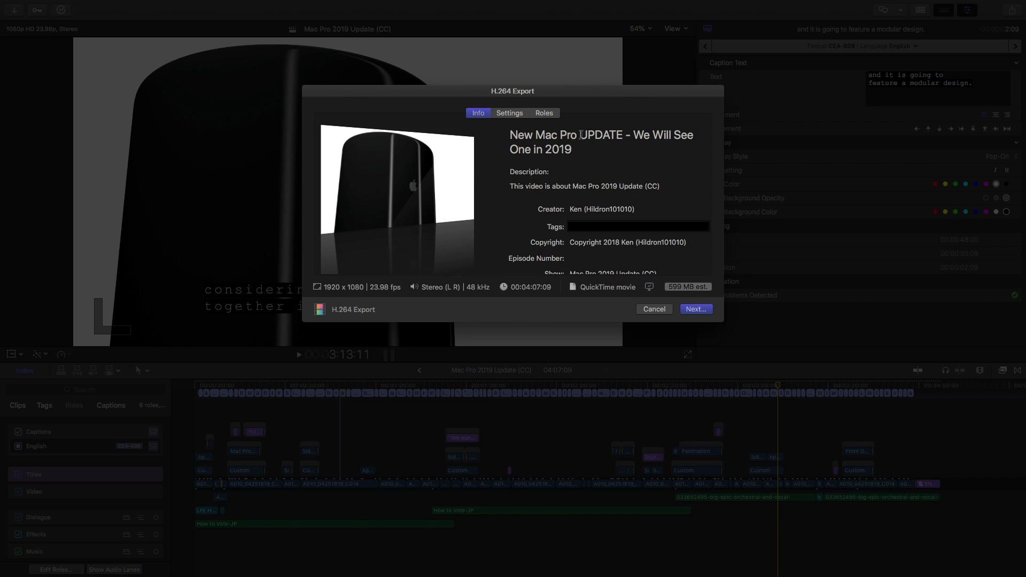
left_click(545, 112)
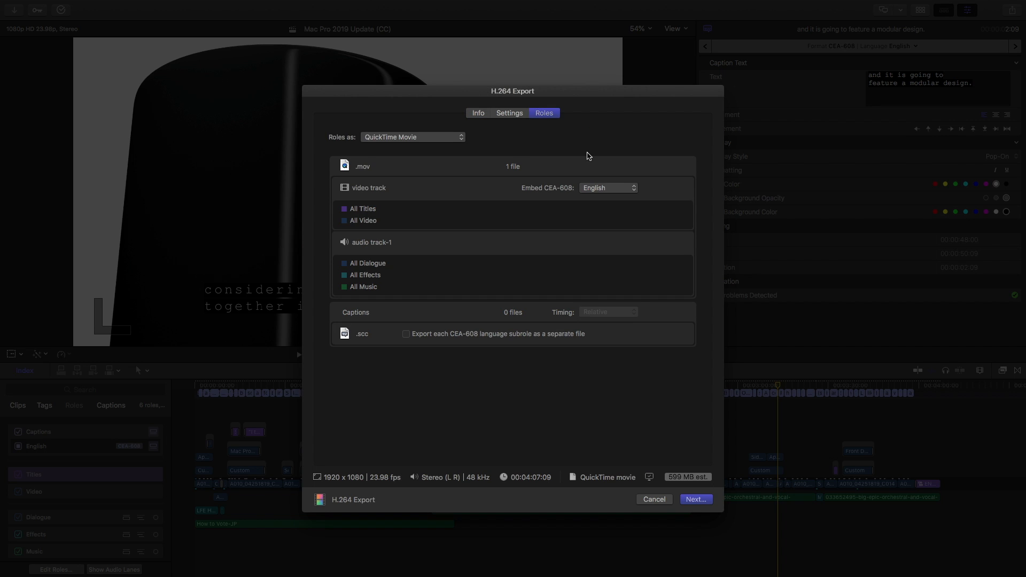
mouse_move(486, 225)
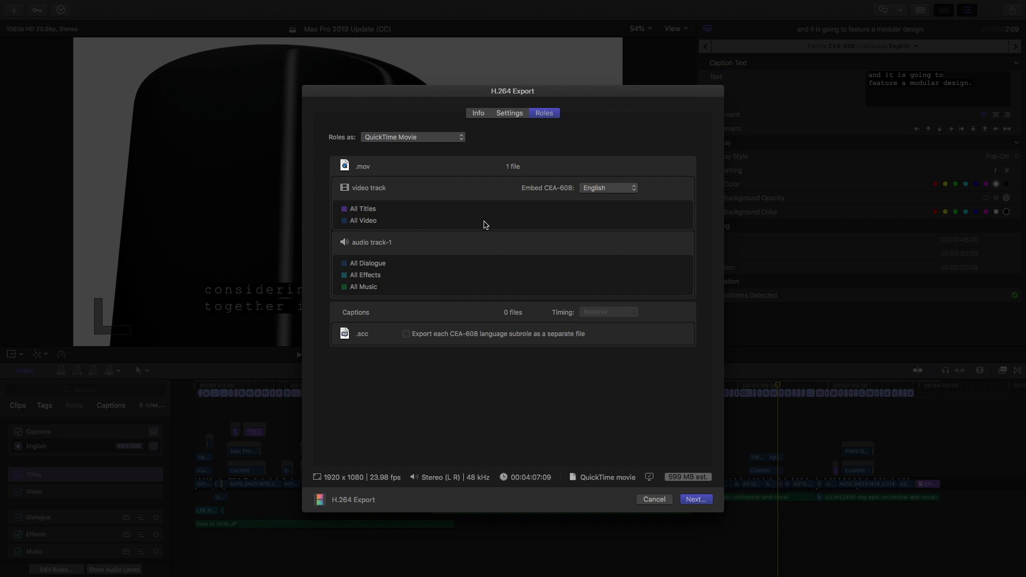
left_click(405, 334)
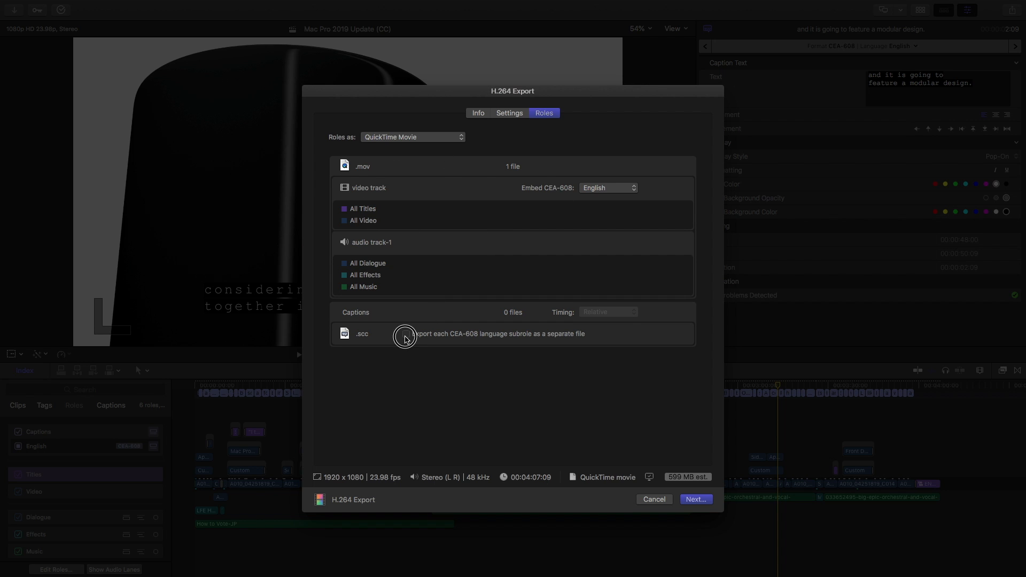
left_click(405, 334)
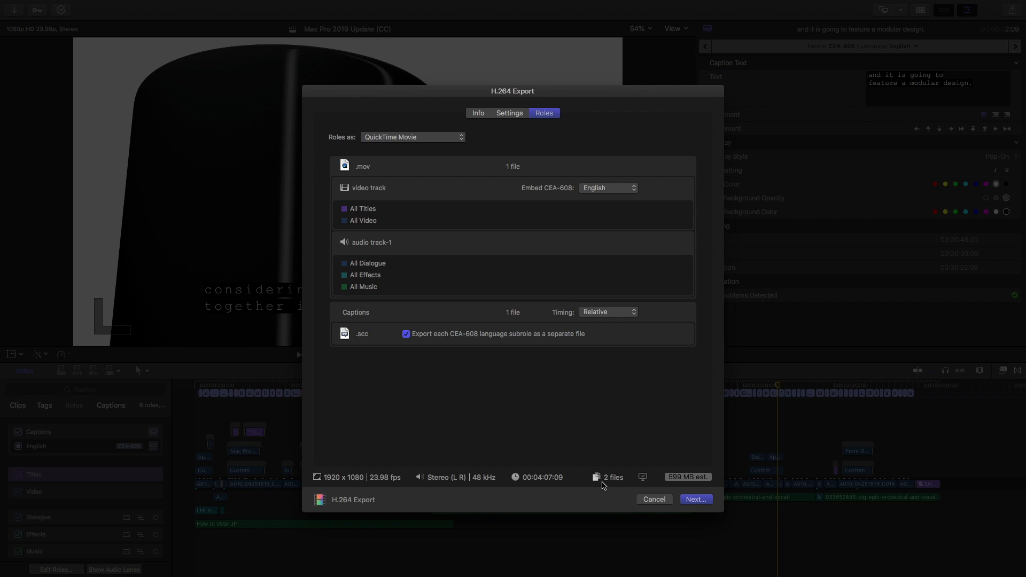
mouse_move(404, 367)
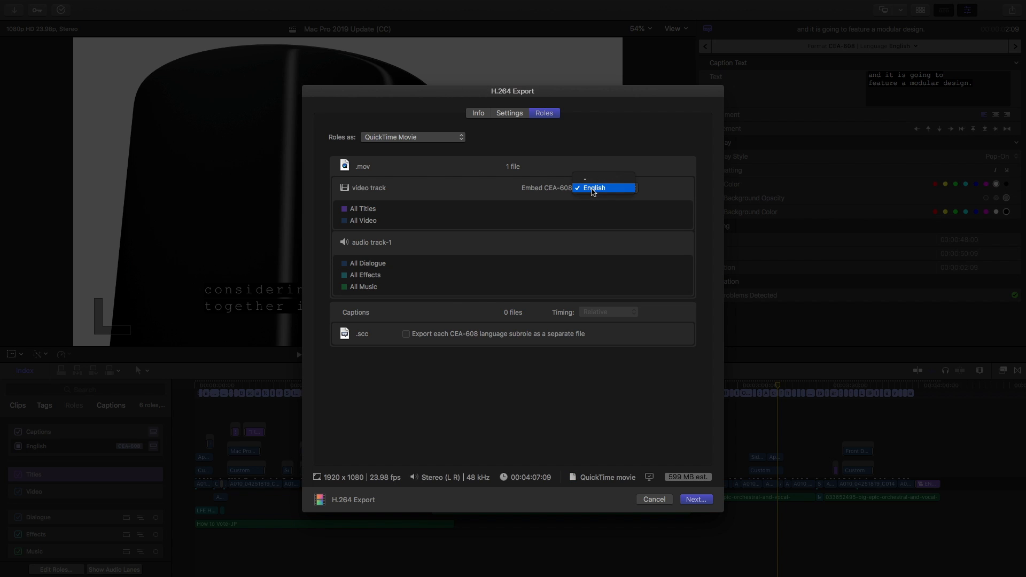
left_click(594, 188)
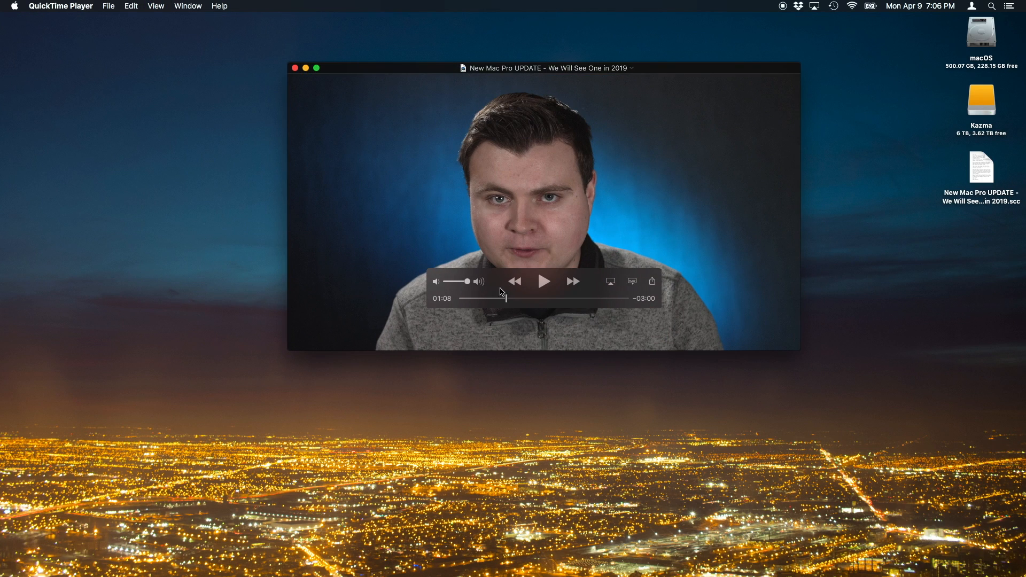
Step: Play the exported movie, skip ahead, and check English CC in the subtitle choices
left_click(545, 280)
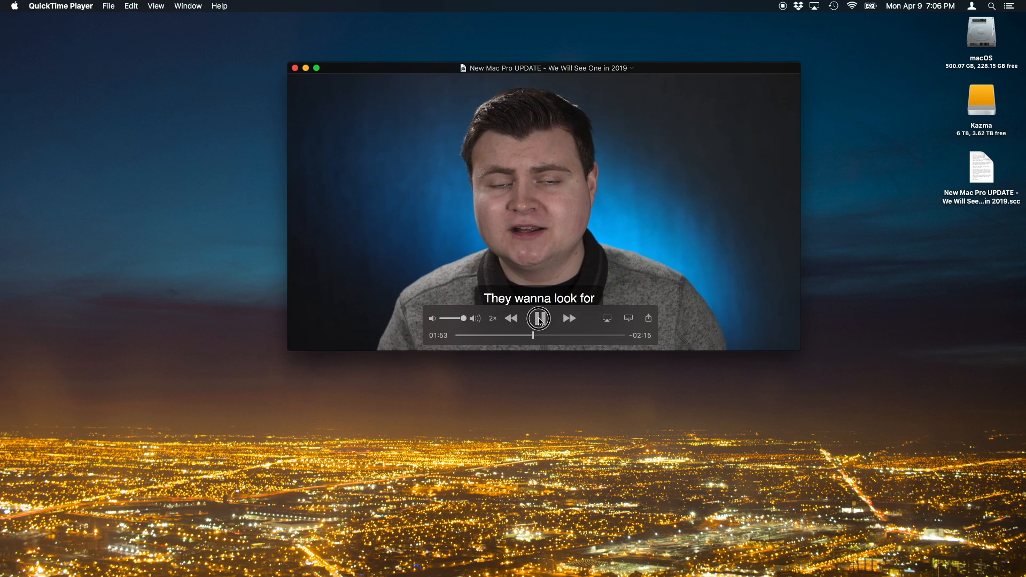
left_click_drag(536, 335, 430, 337)
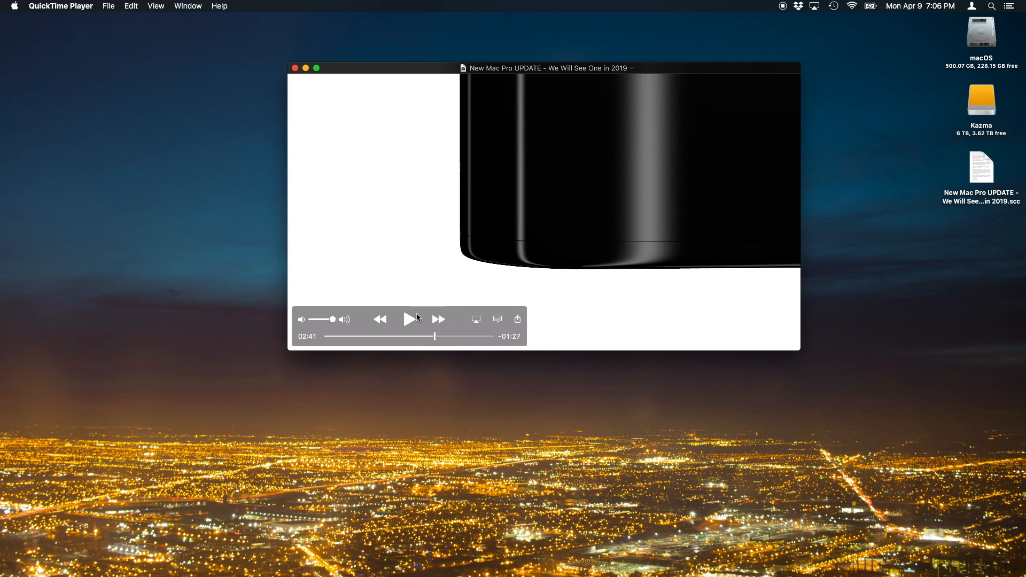
left_click(412, 320)
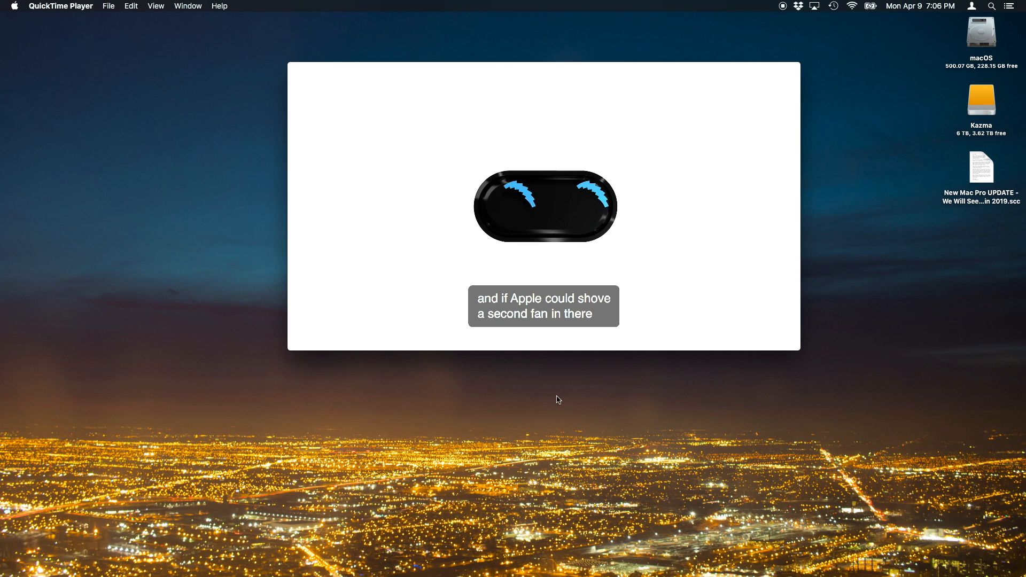
left_click(497, 319)
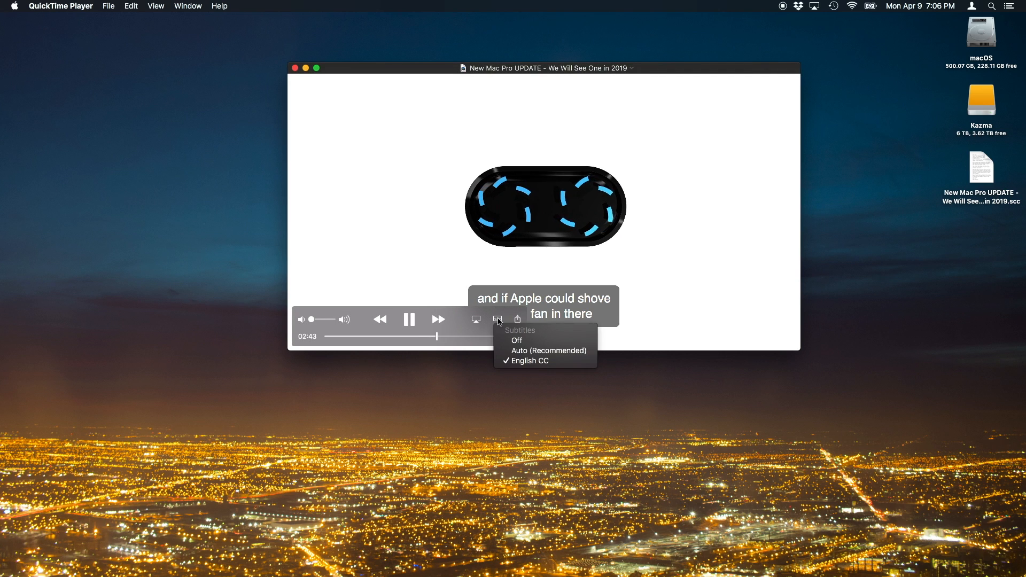
left_click(498, 319)
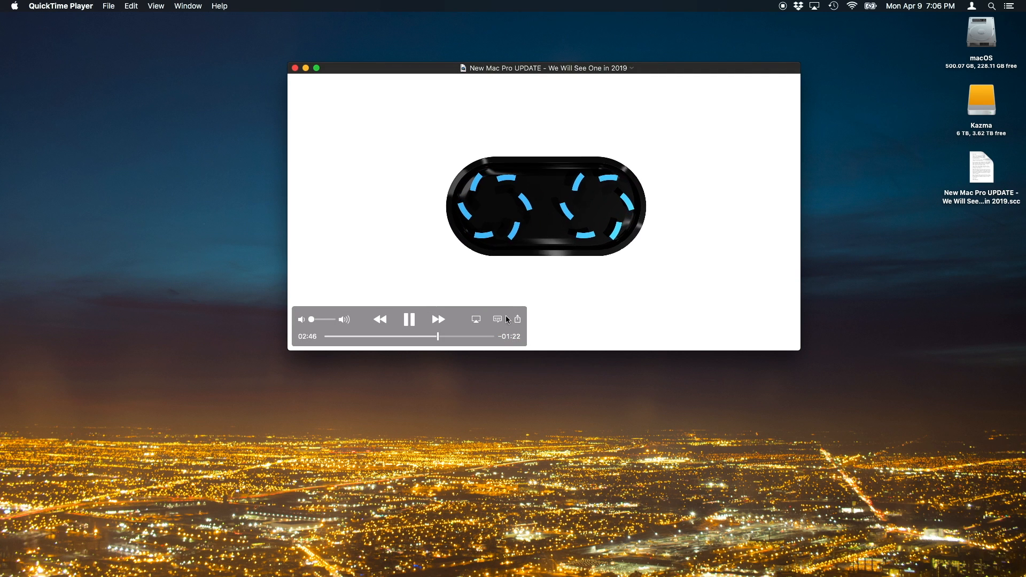